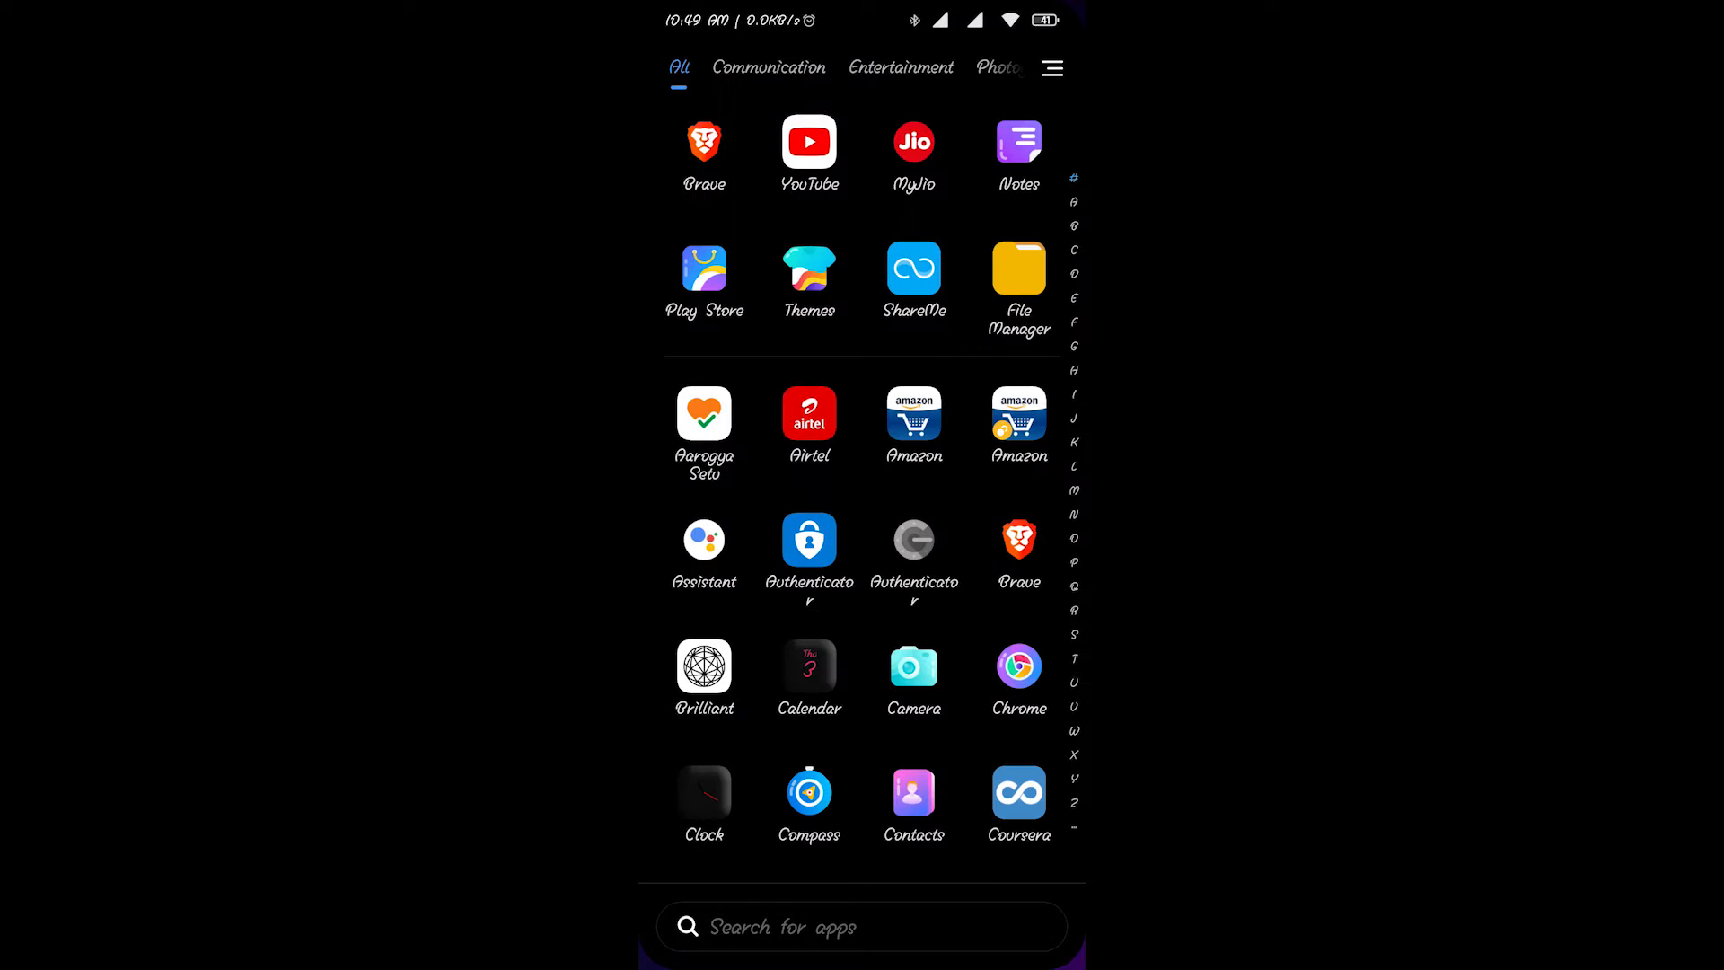
- Launch MyJio from the app drawer so its home screen with the Telecom card appears
{"action": "left_click", "coordinate": [912, 142]}
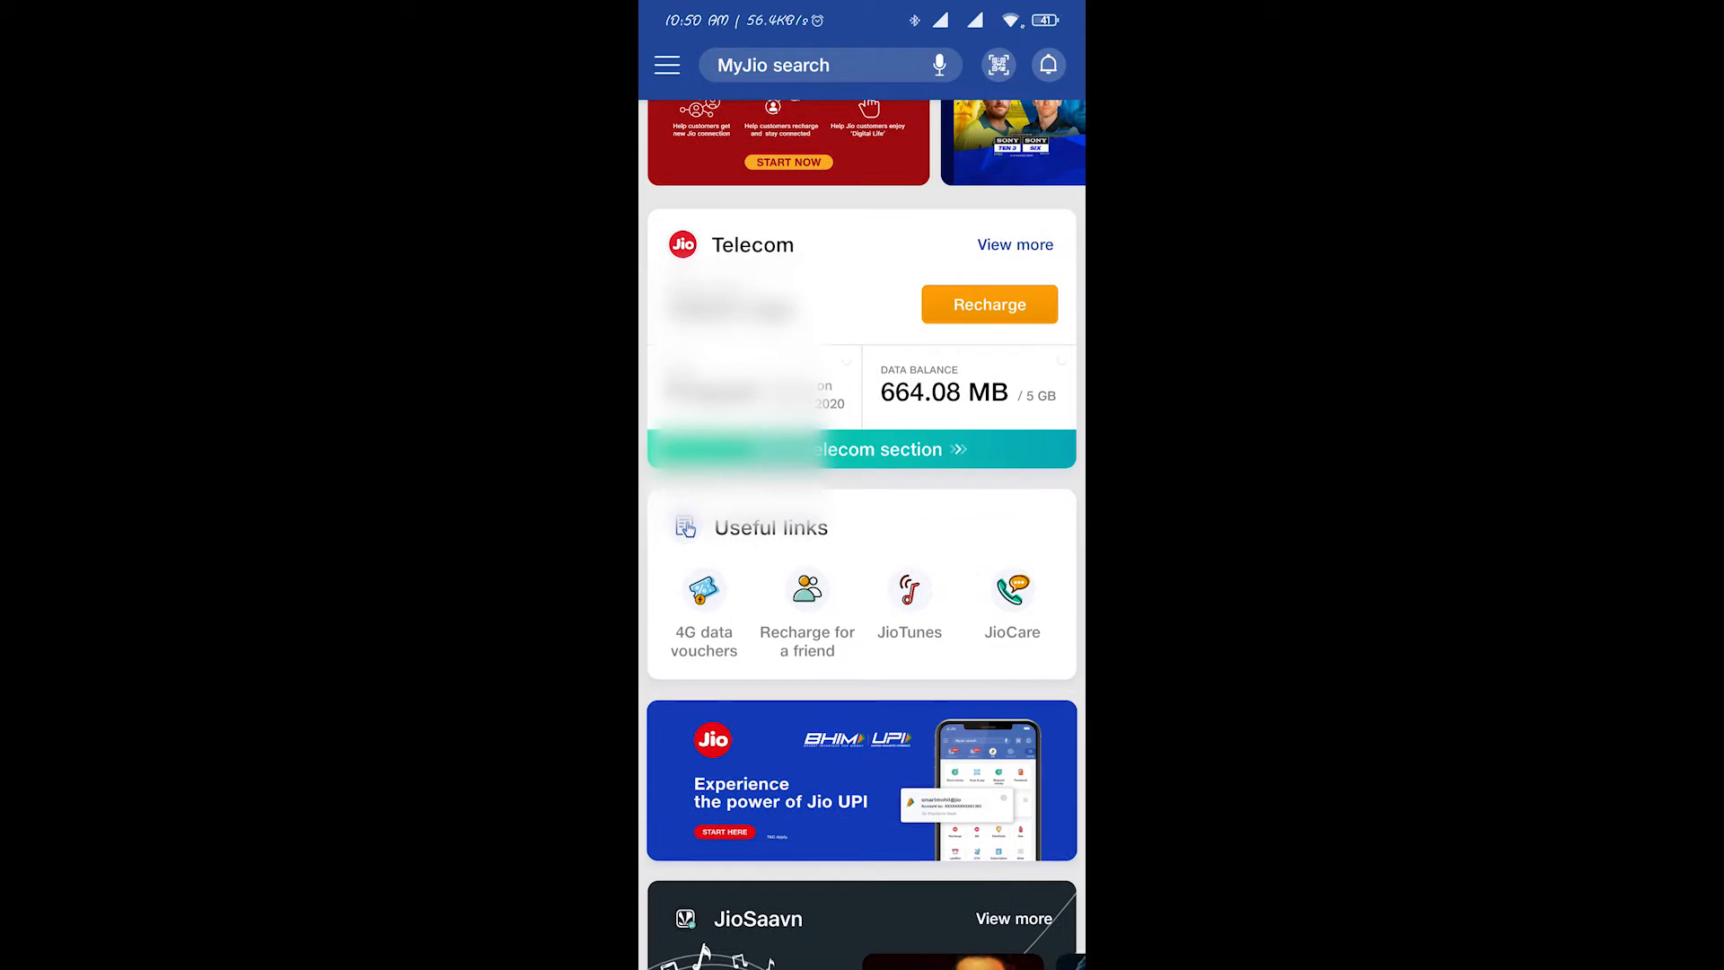
- Open JioTunes from Useful links, showing Bas Ek Nazar Usko Dekha as the active tune
{"action": "left_click", "coordinate": [908, 600]}
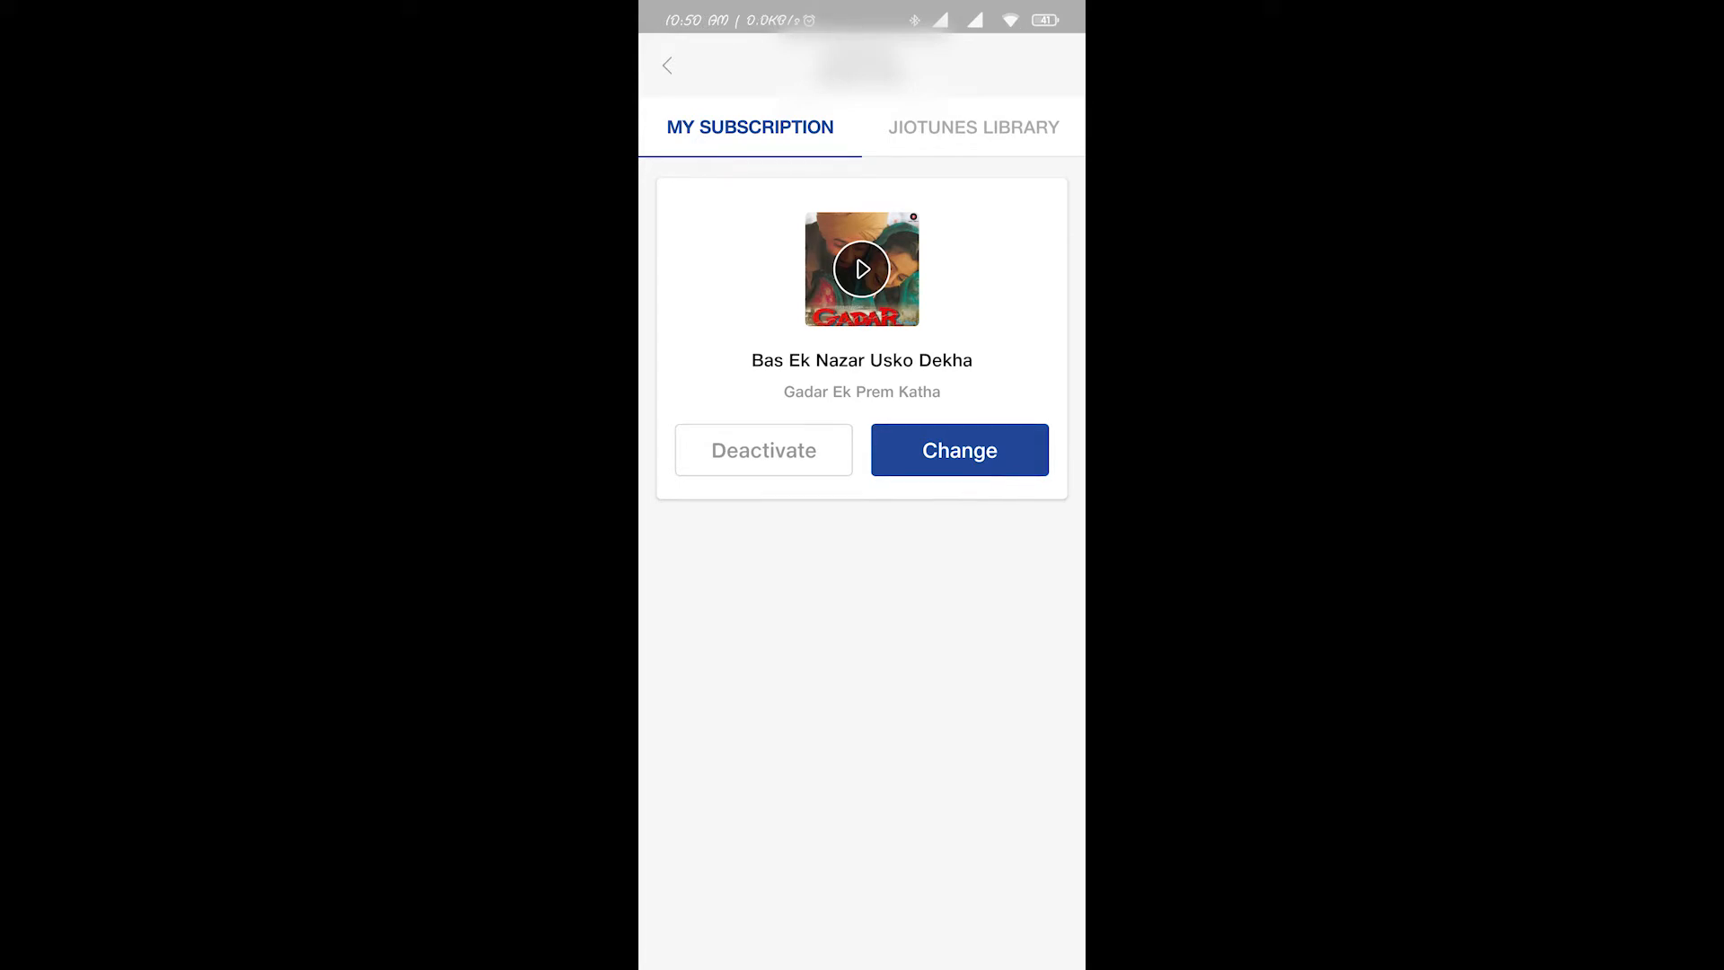
- Search JioTunes for 'Ek villain', listing Banjaara, Zaroorat and Galliyan as results
{"action": "left_click", "coordinate": [971, 127]}
{"action": "type", "text": "Ek"}
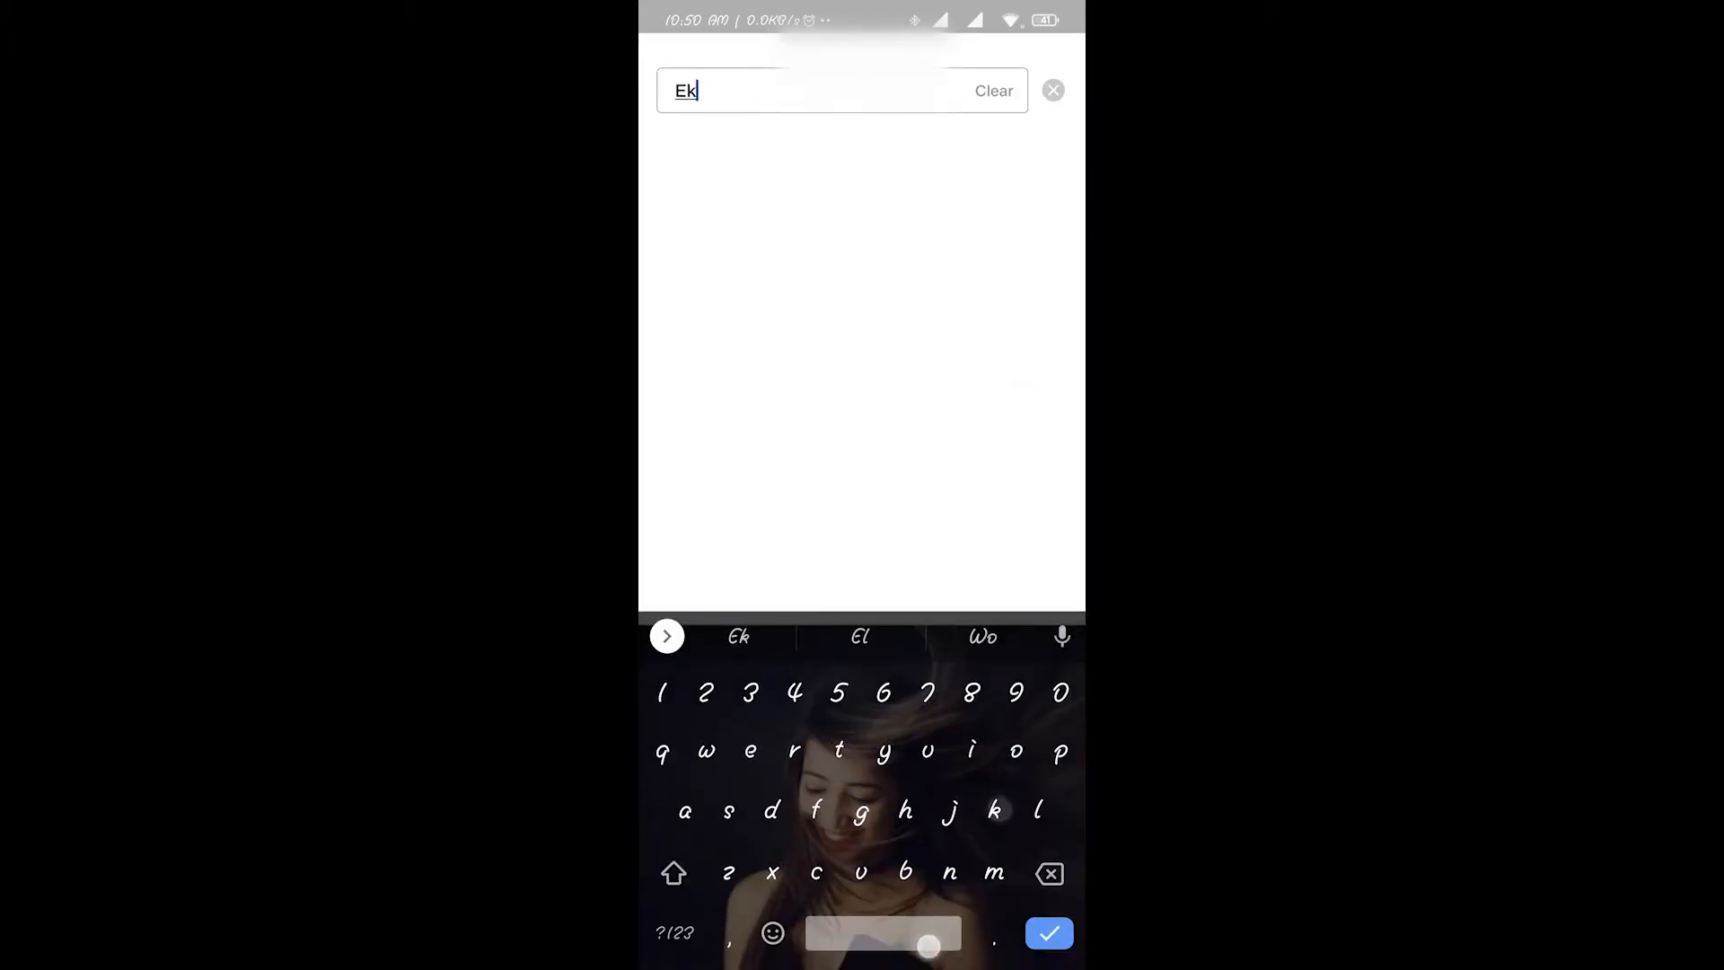
{"action": "type", "text": "villain"}
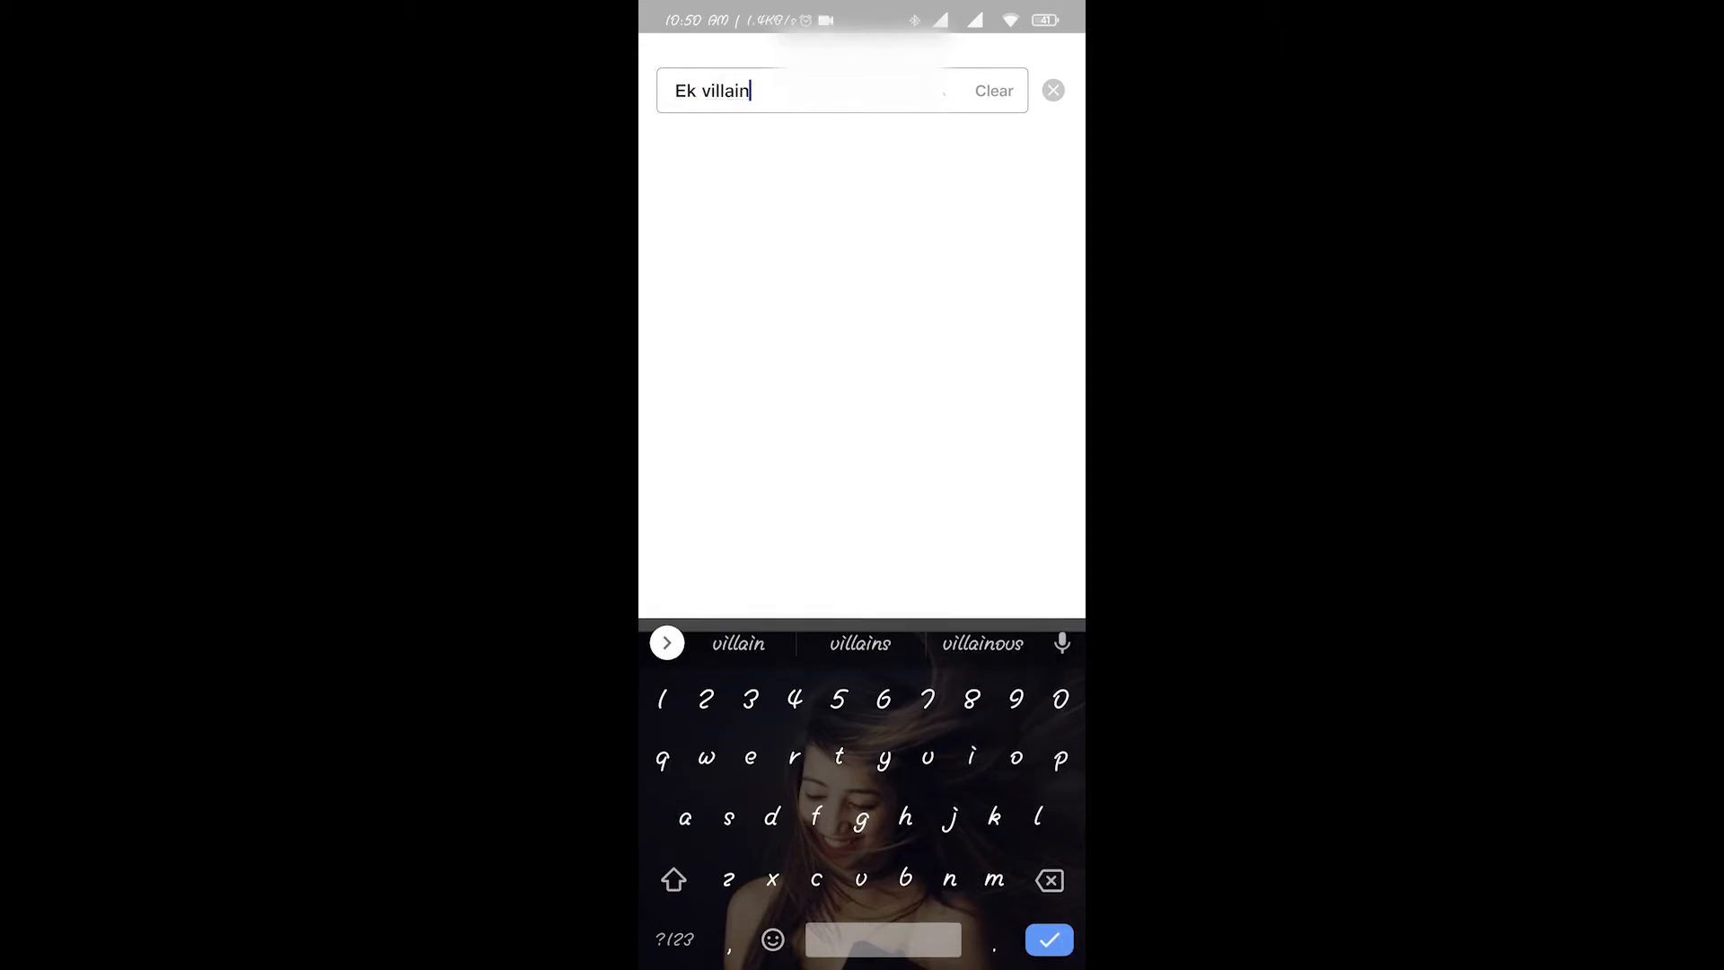
{"action": "left_click", "coordinate": [1045, 939]}
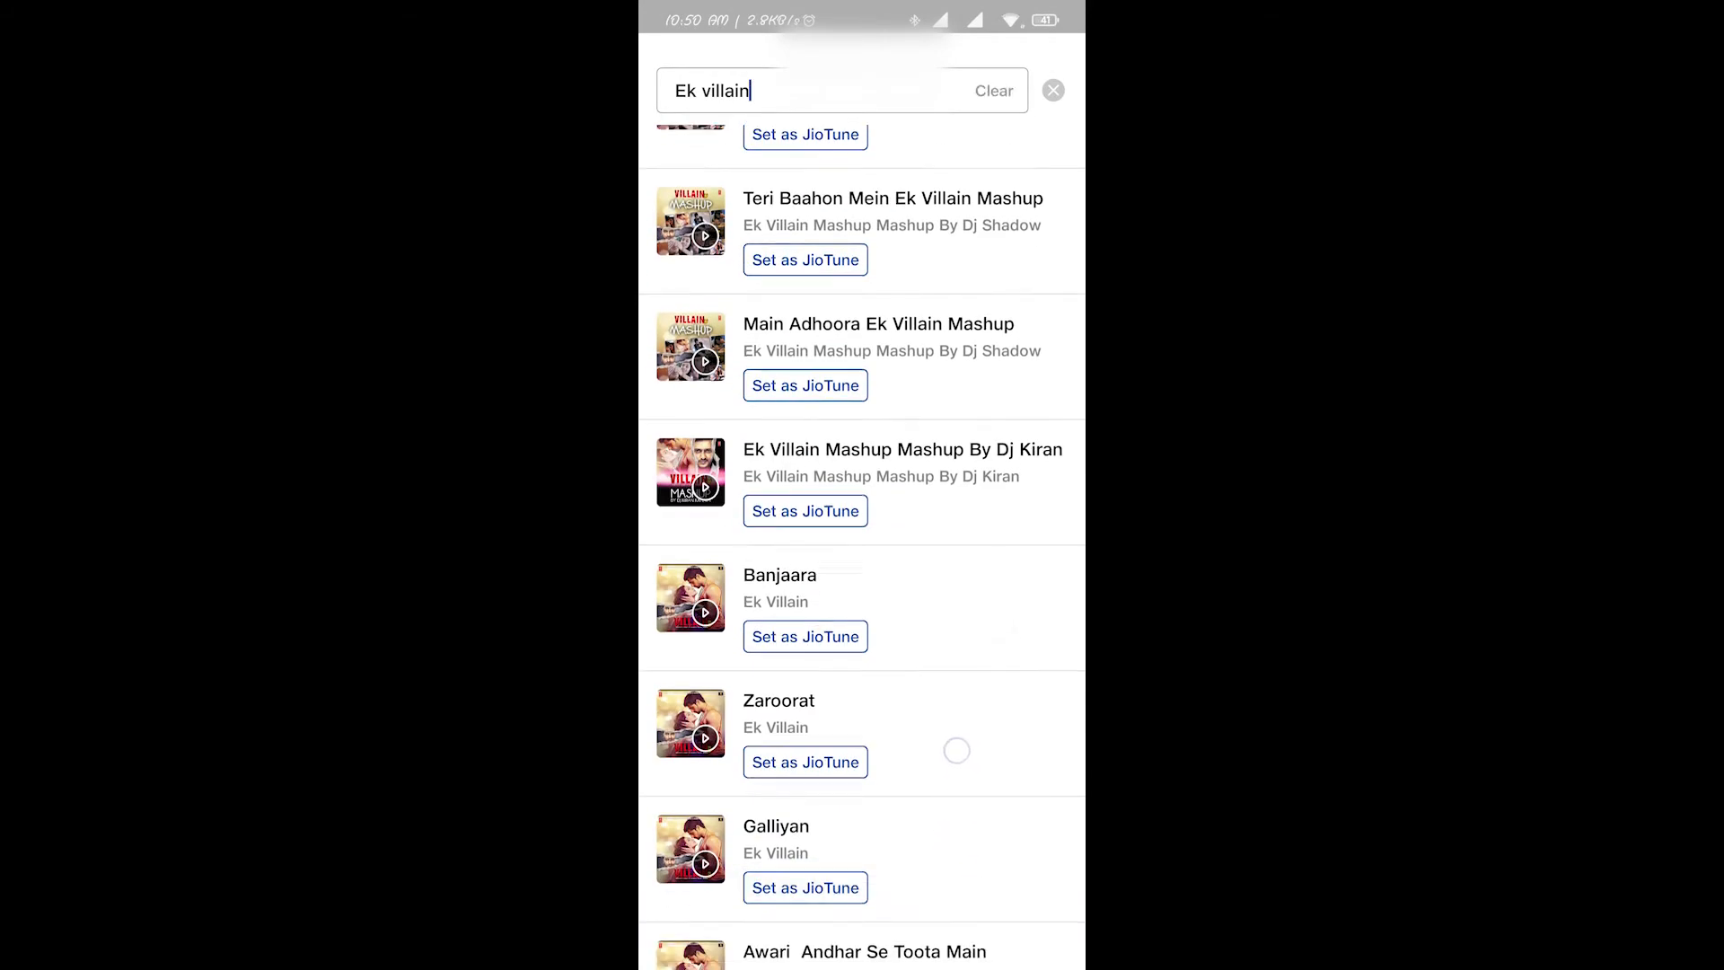
{"action": "scroll", "scroll_direction": "down", "scroll_amount": 3}
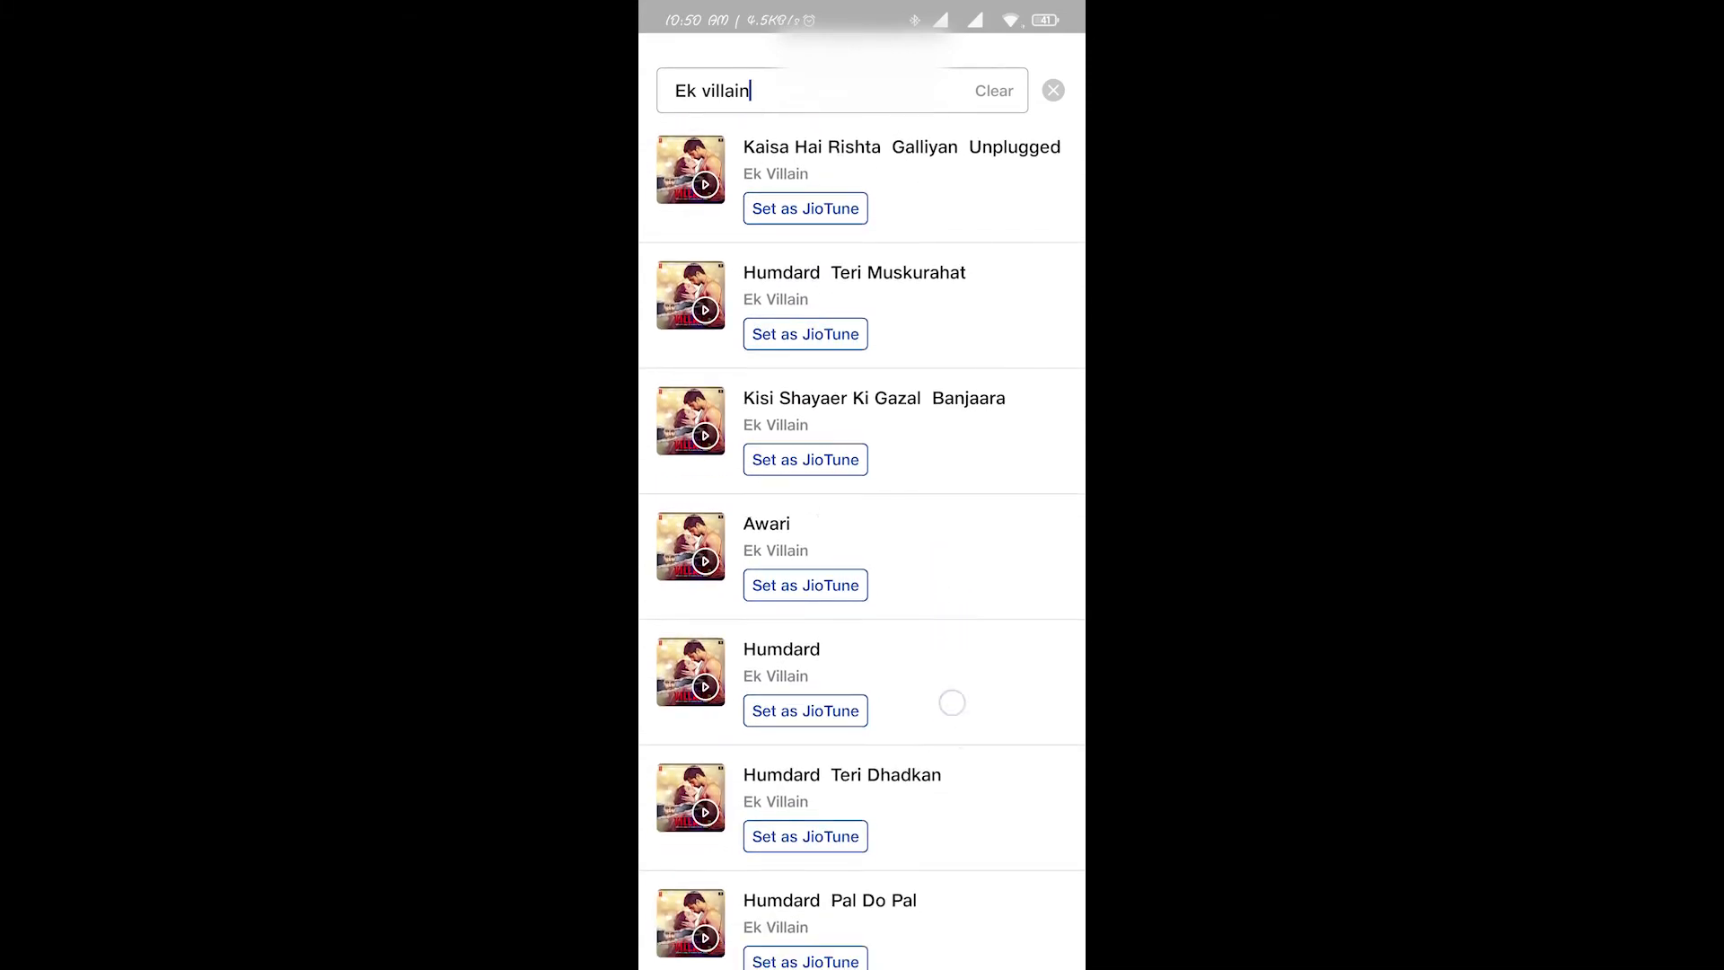
{"action": "scroll", "scroll_direction": "up", "scroll_amount": 3}
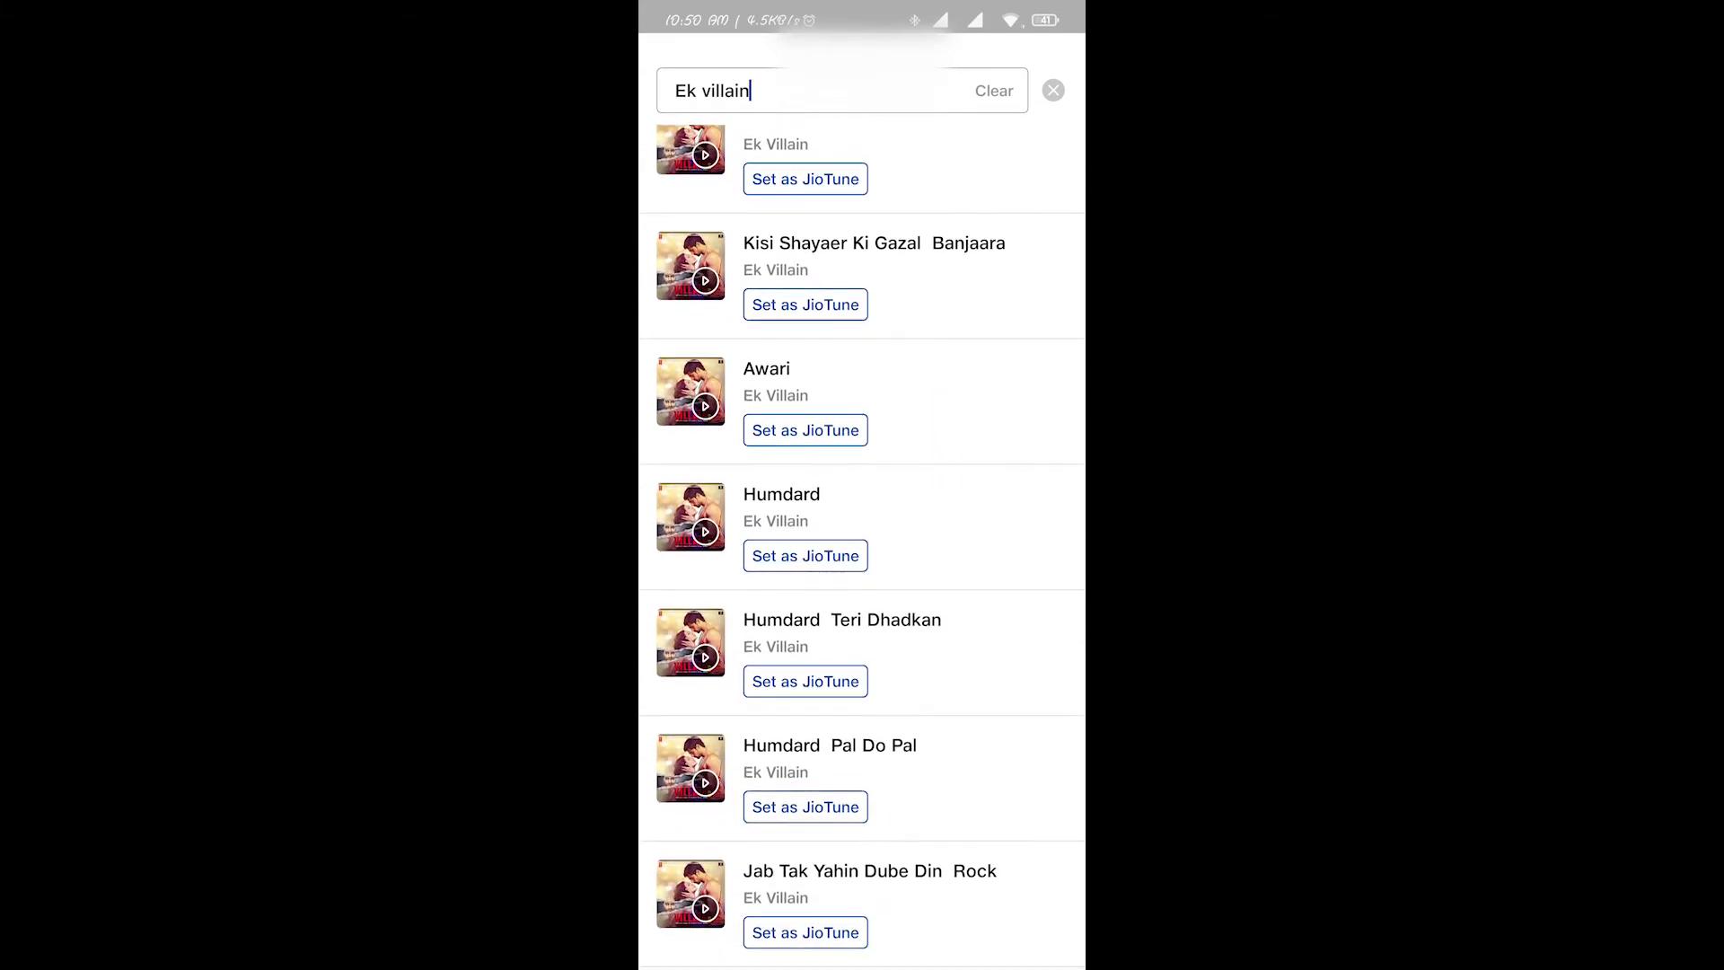
{"action": "scroll", "scroll_direction": "down", "scroll_amount": 3}
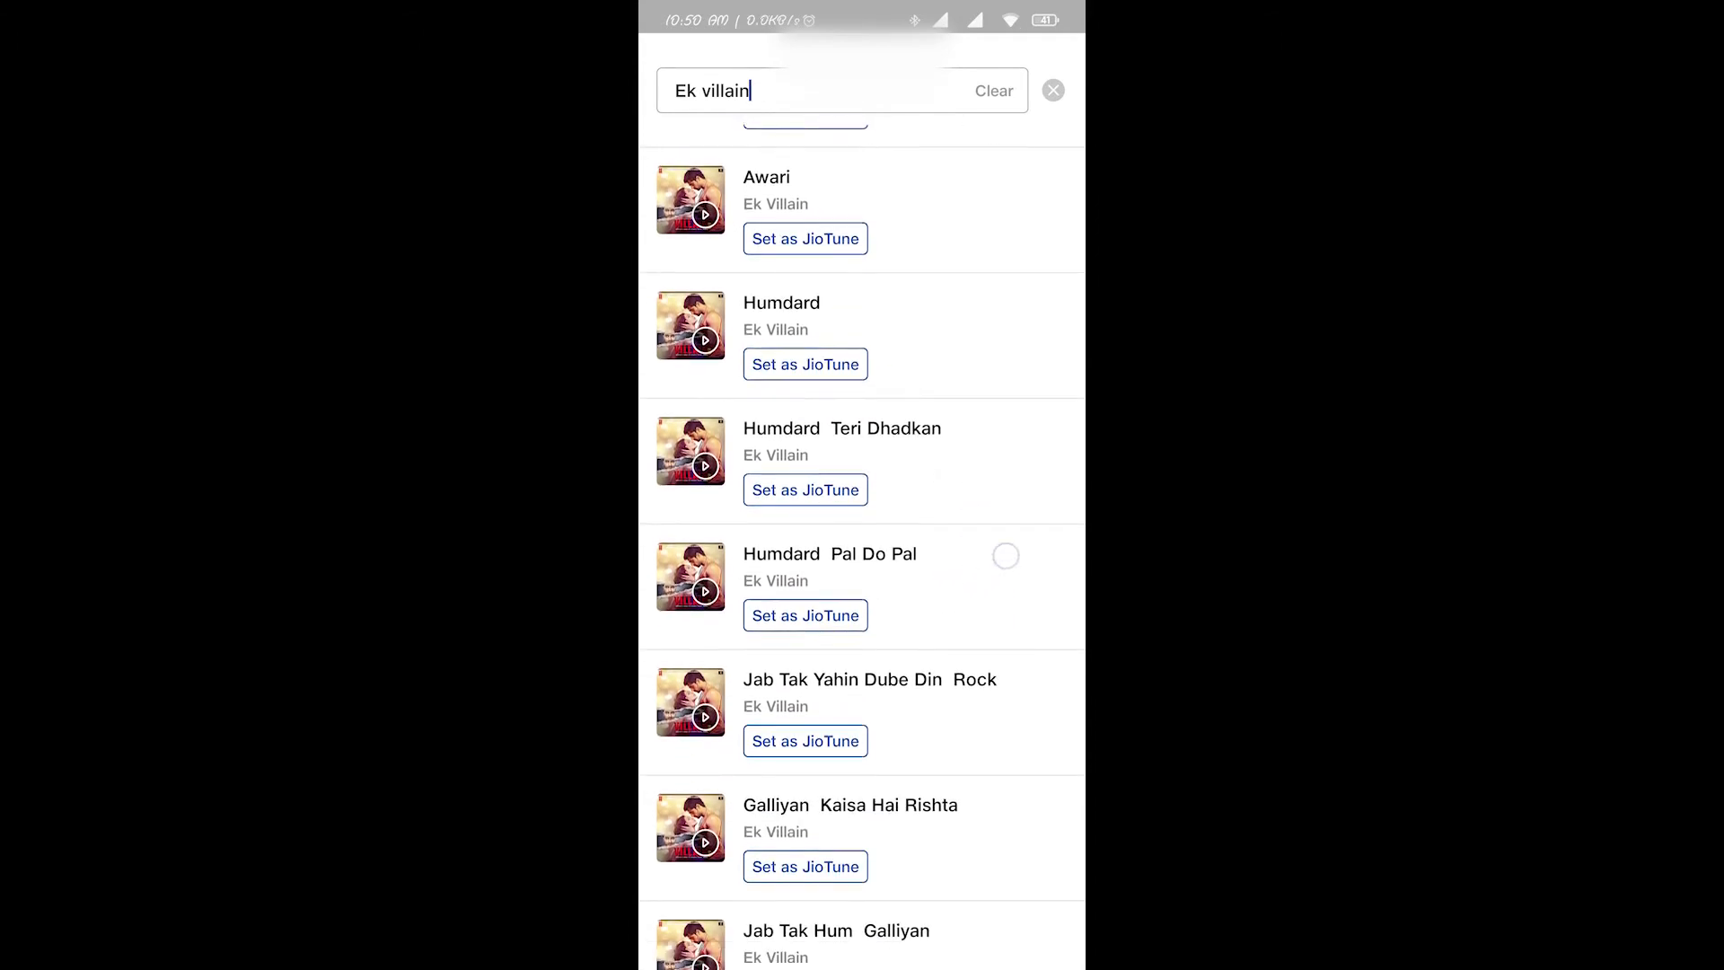
{"action": "scroll", "scroll_direction": "down", "scroll_amount": 3}
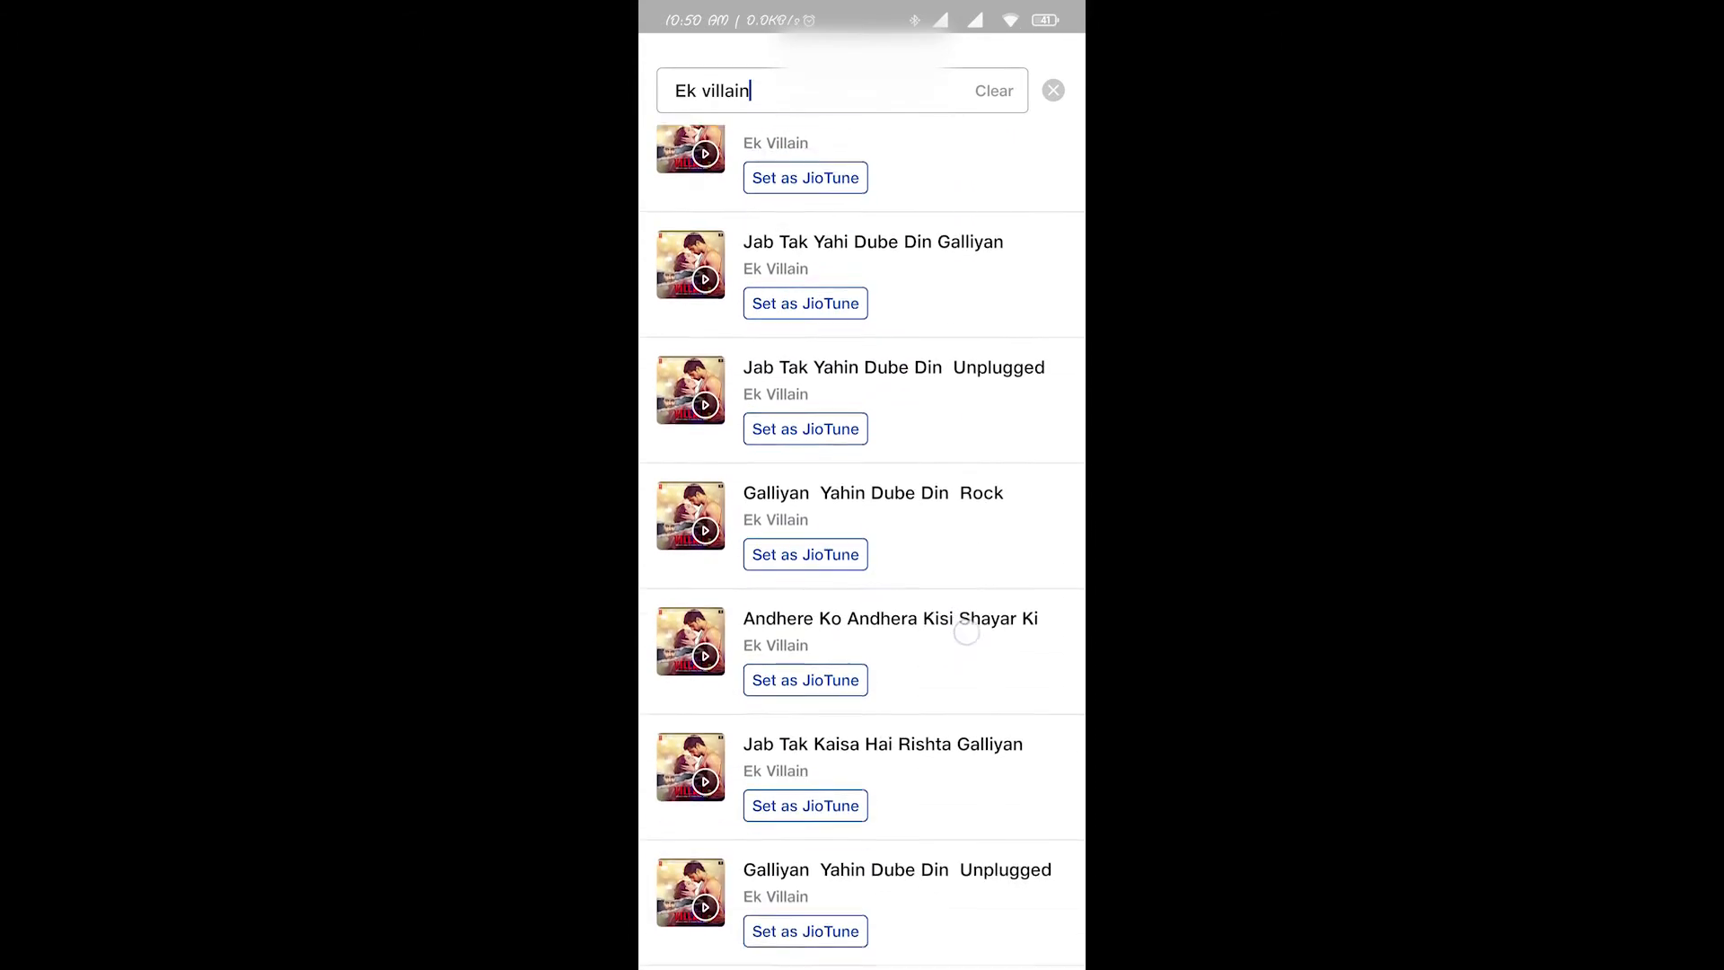
{"action": "scroll", "scroll_direction": "down", "scroll_amount": 3}
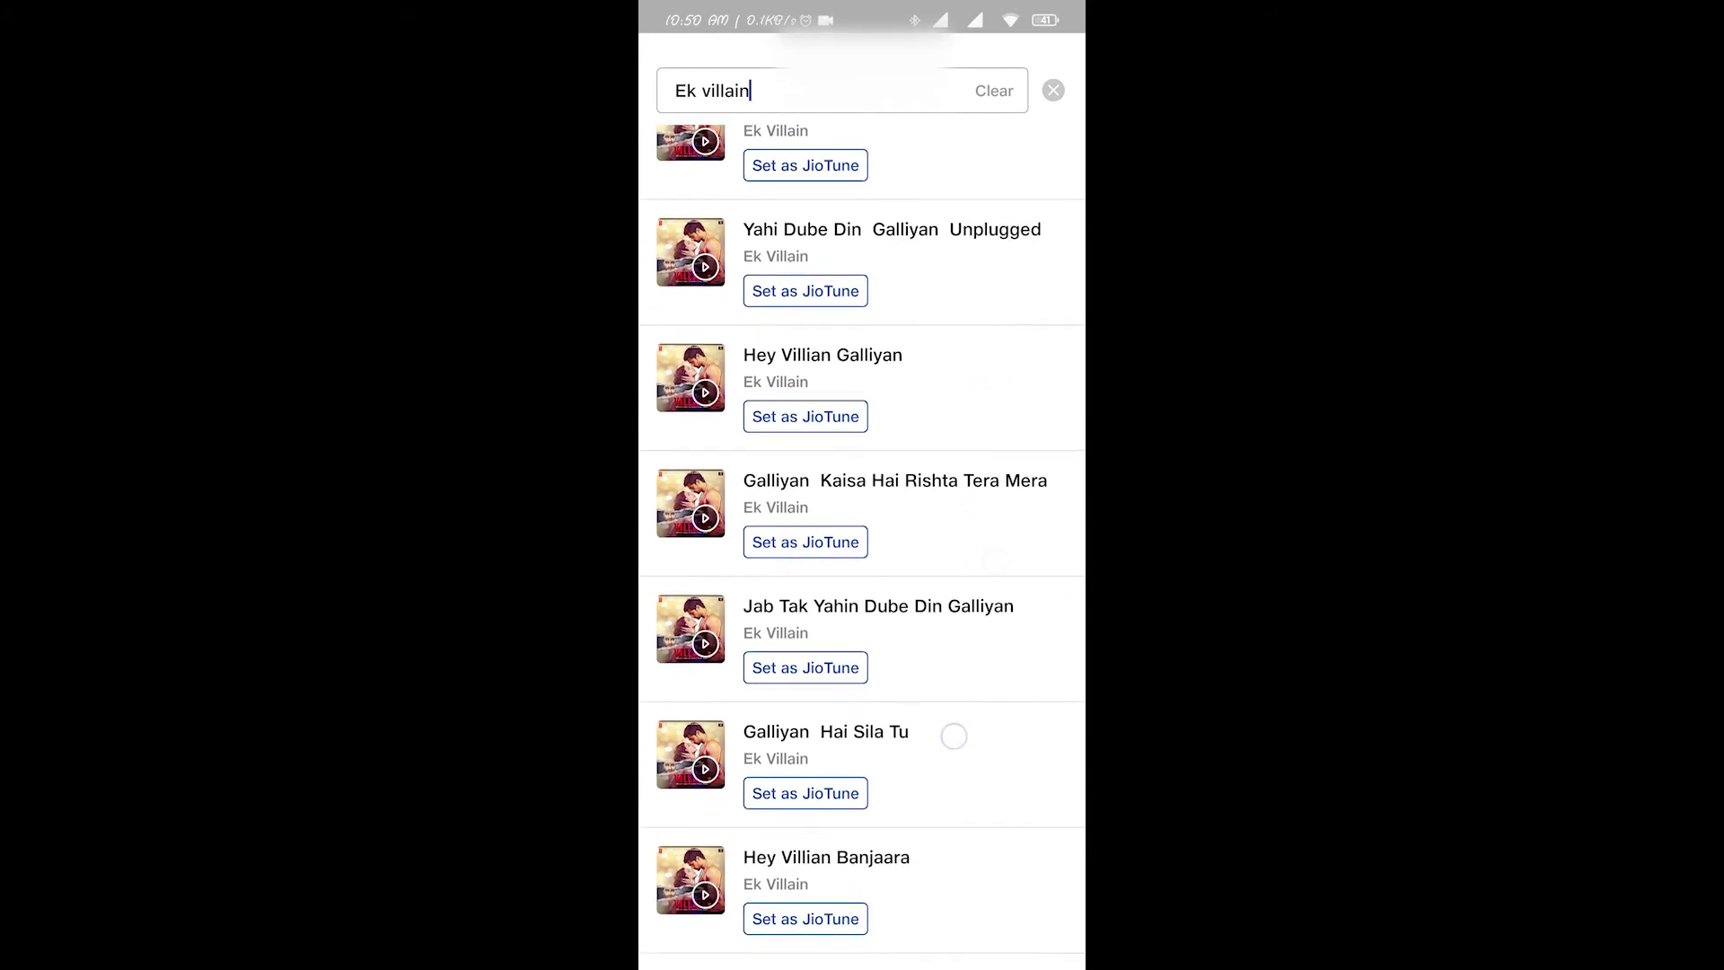
{"action": "scroll", "scroll_direction": "down", "scroll_amount": 3}
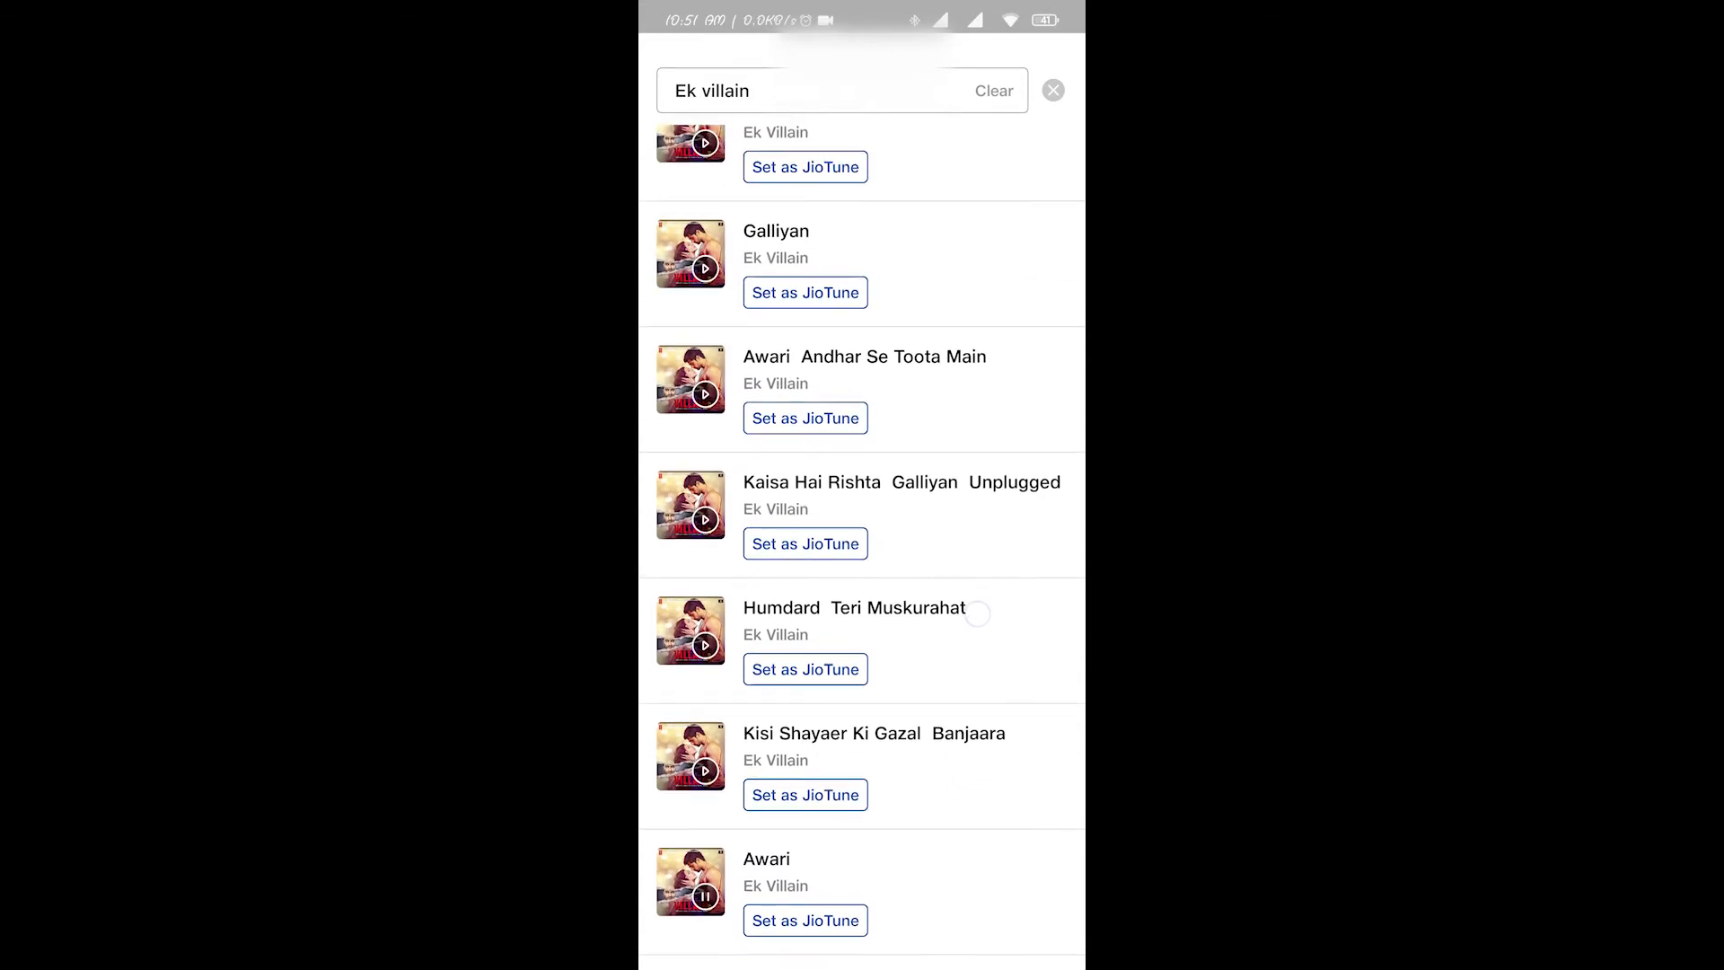
{"action": "scroll", "scroll_direction": "up", "scroll_amount": 3}
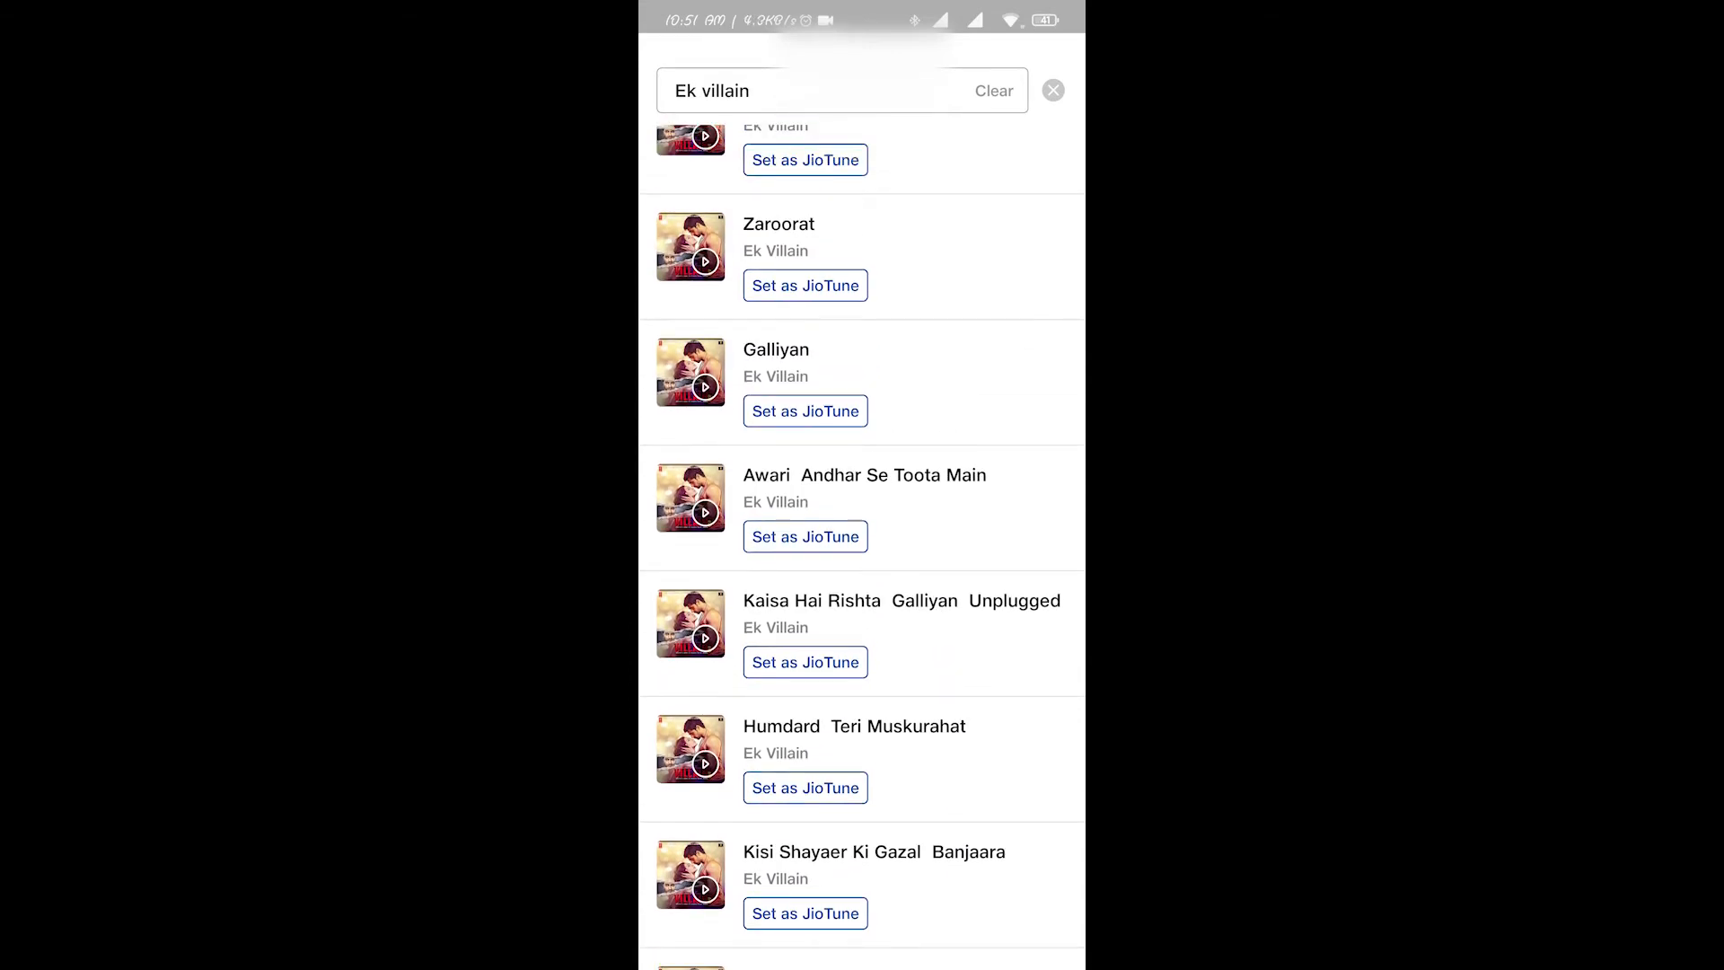
- Set Awari Andhar Se Toota Main as JioTune, dismiss the confirmation and skip the rating prompt
{"action": "left_click", "coordinate": [704, 512]}
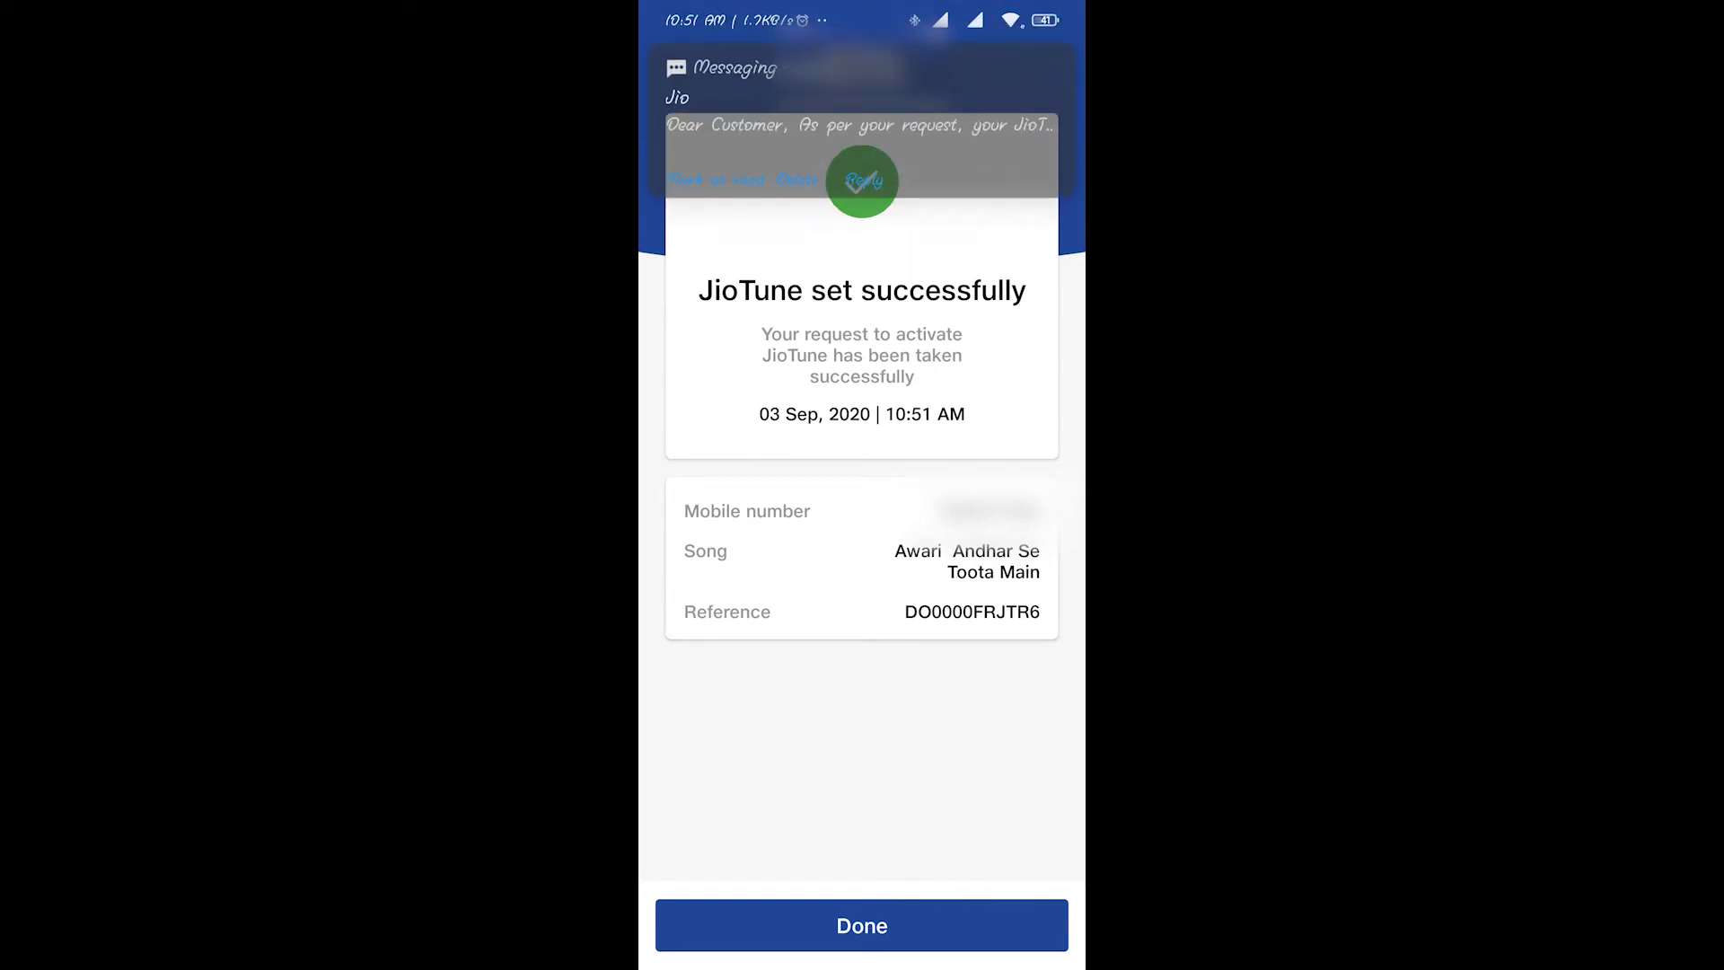
{"action": "left_click", "coordinate": [860, 925]}
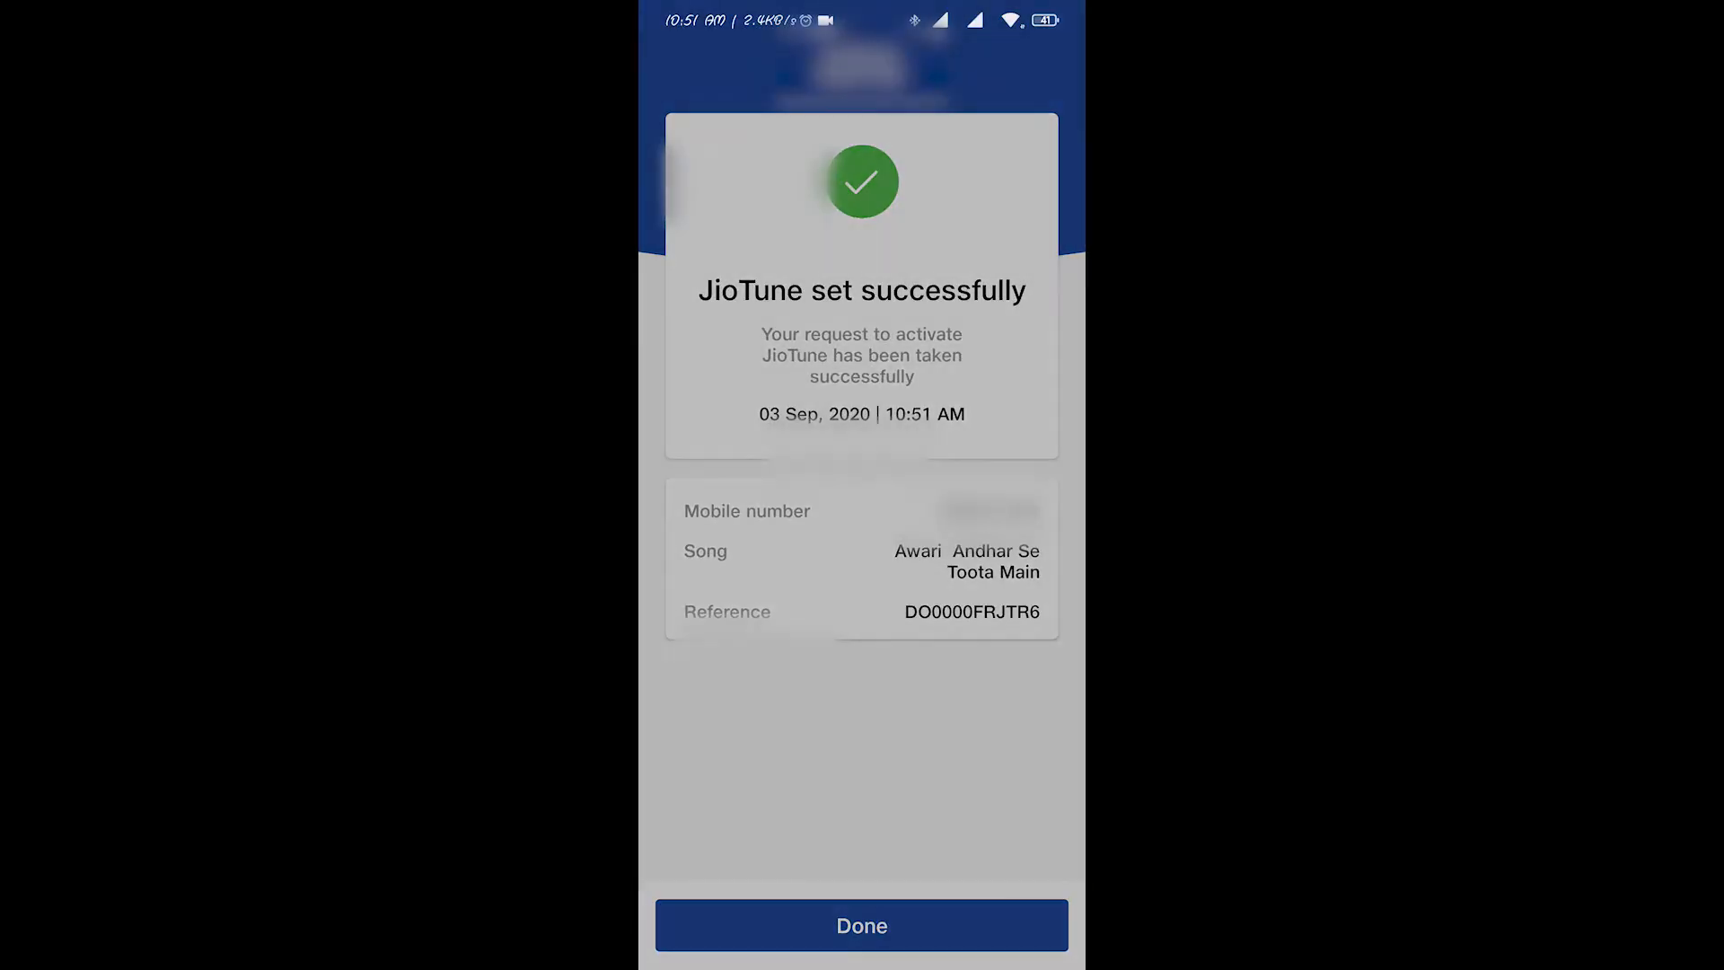
{"action": "left_click", "coordinate": [860, 924]}
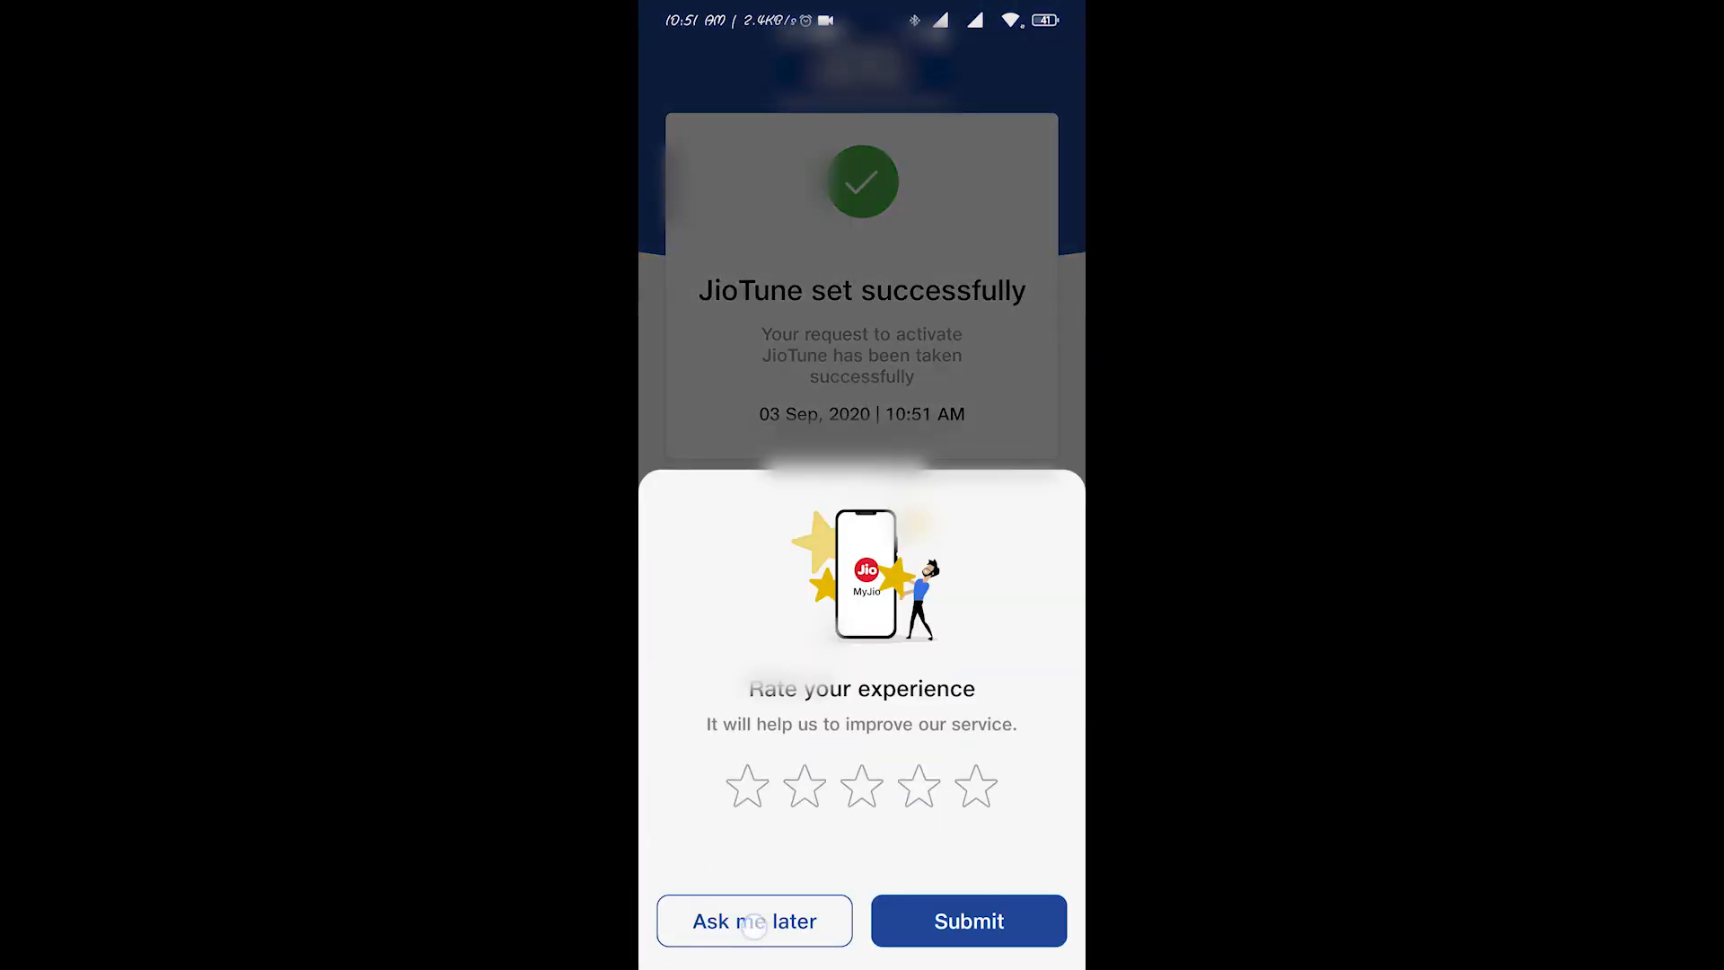
{"action": "left_click", "coordinate": [754, 919]}
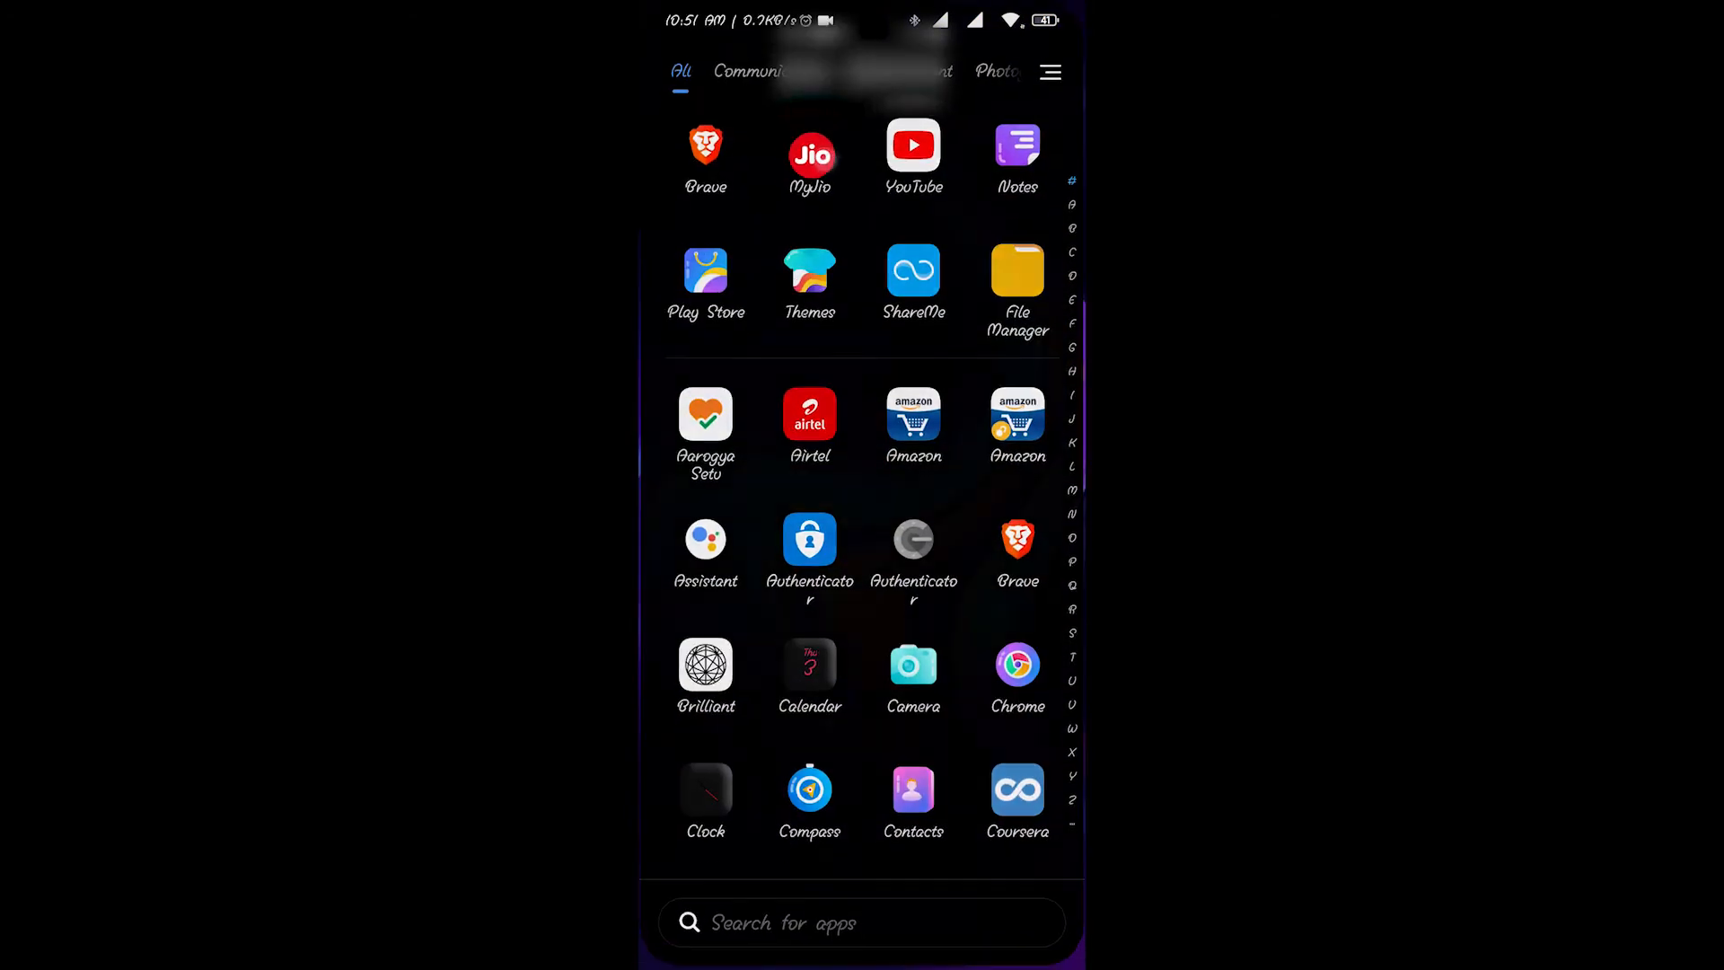
- Reopen JioTunes showing Awari Andhar Se Toota Main, then start a blank JioTunes library search
{"action": "left_click", "coordinate": [809, 146]}
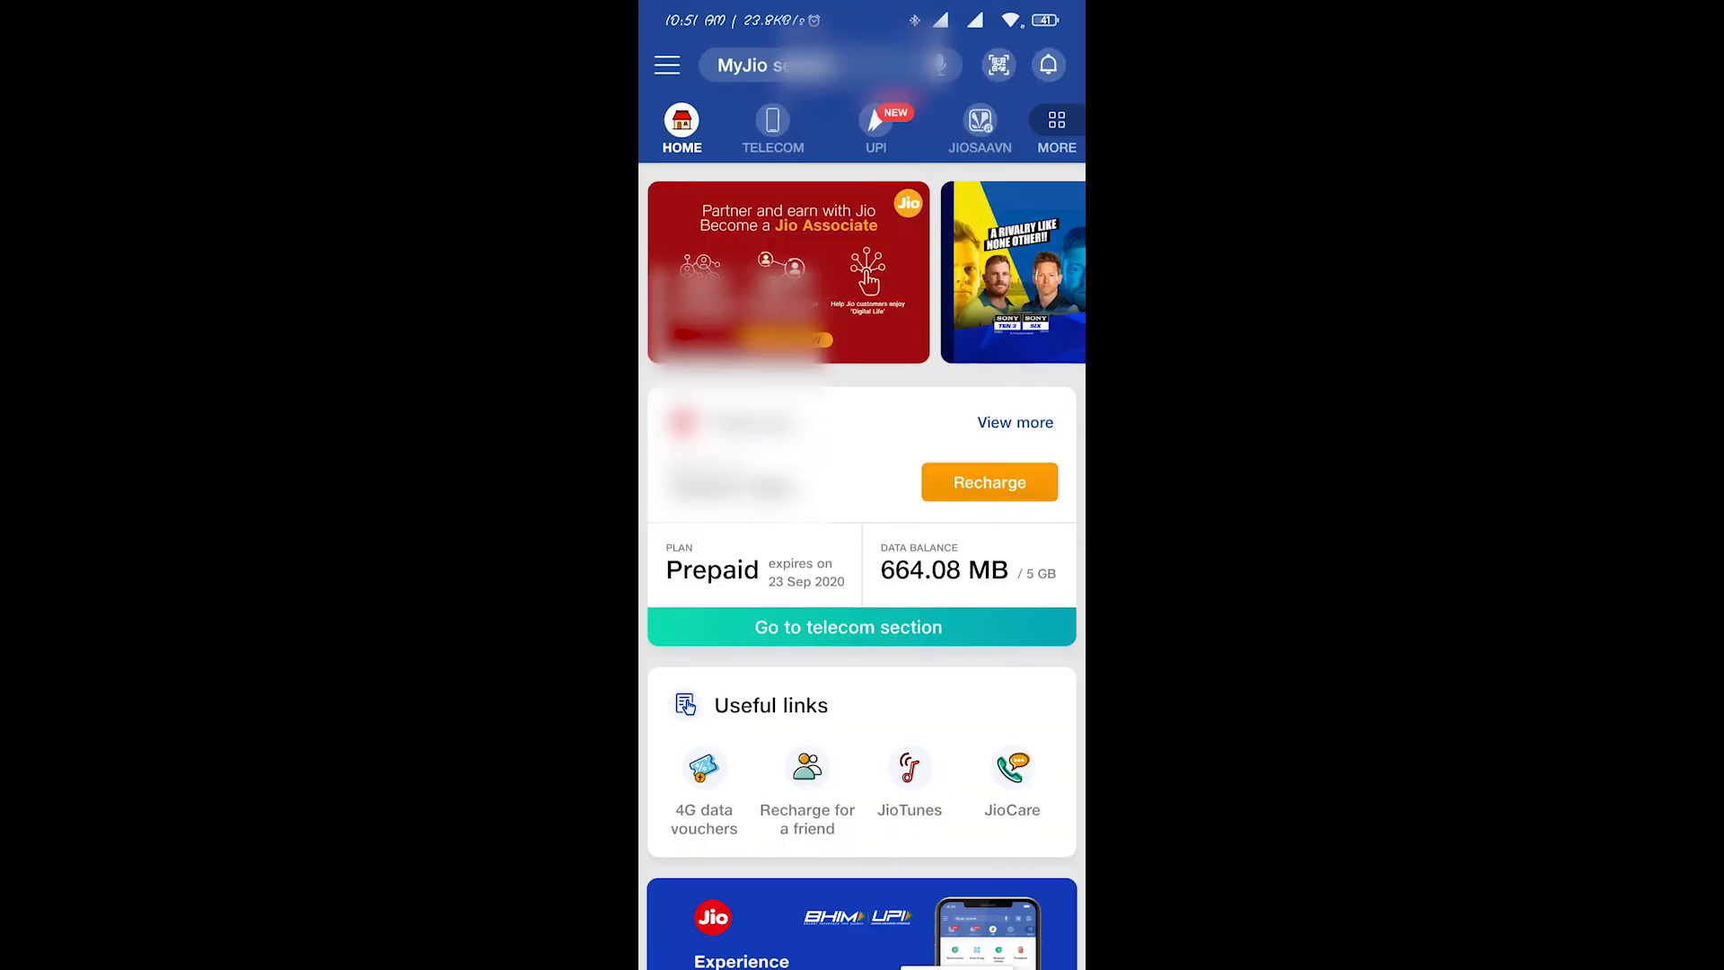
{"action": "left_click", "coordinate": [908, 781]}
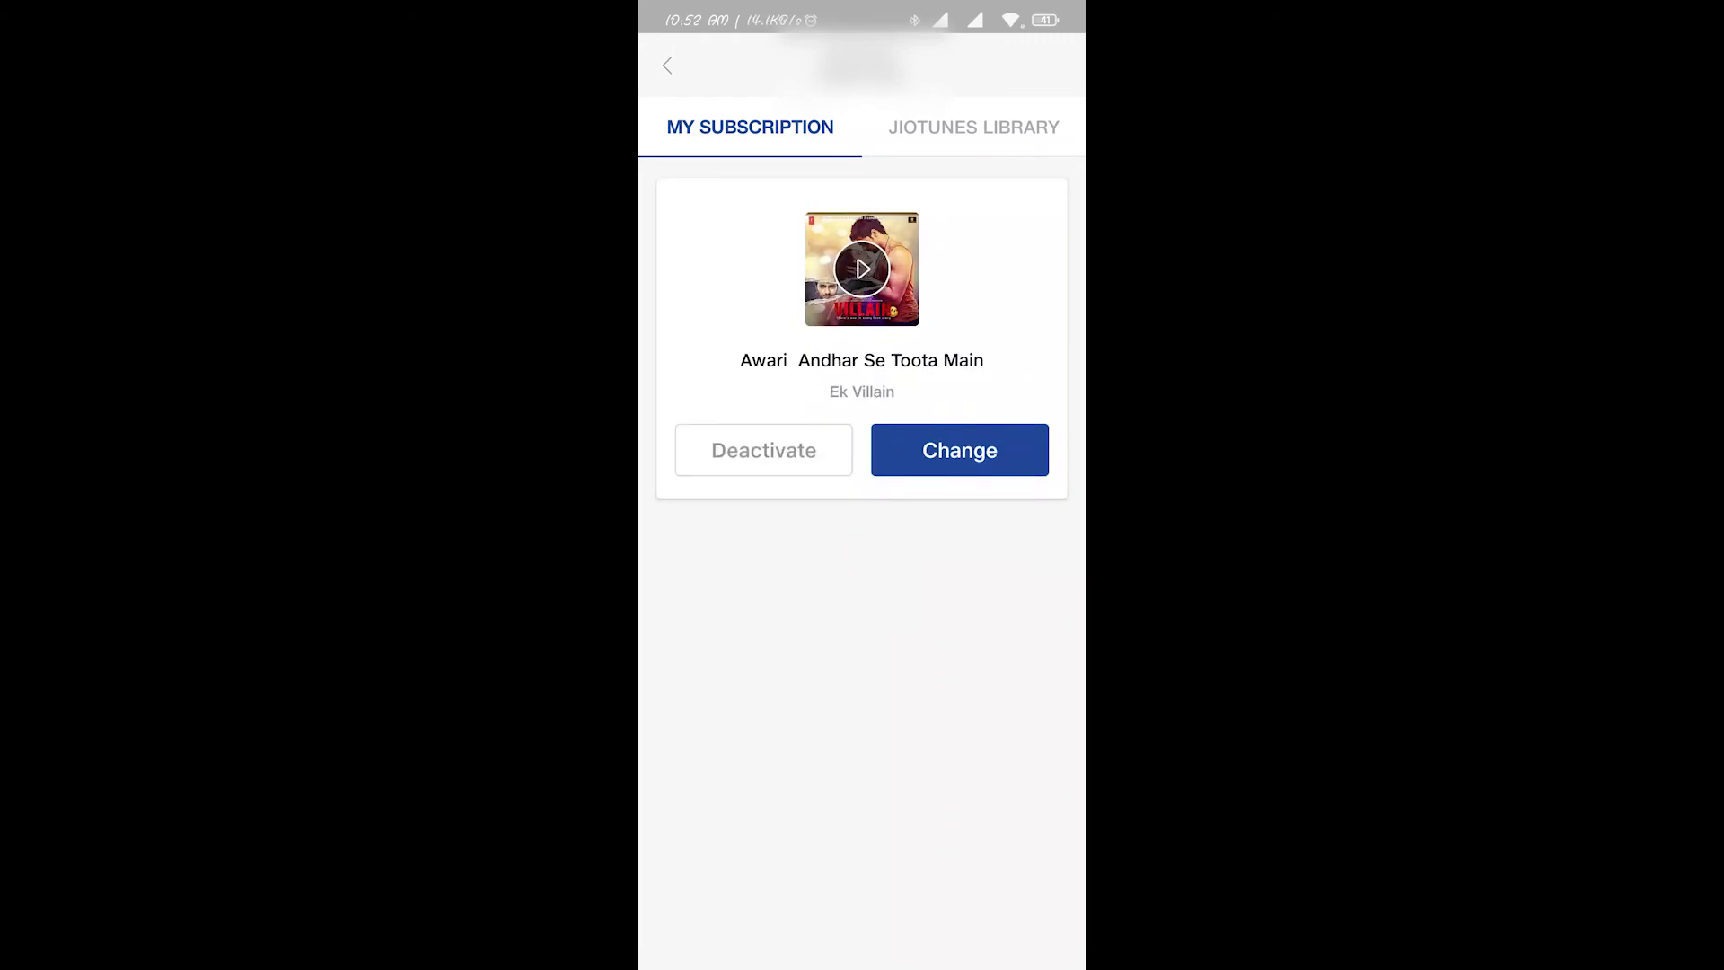
{"action": "left_click", "coordinate": [972, 126]}
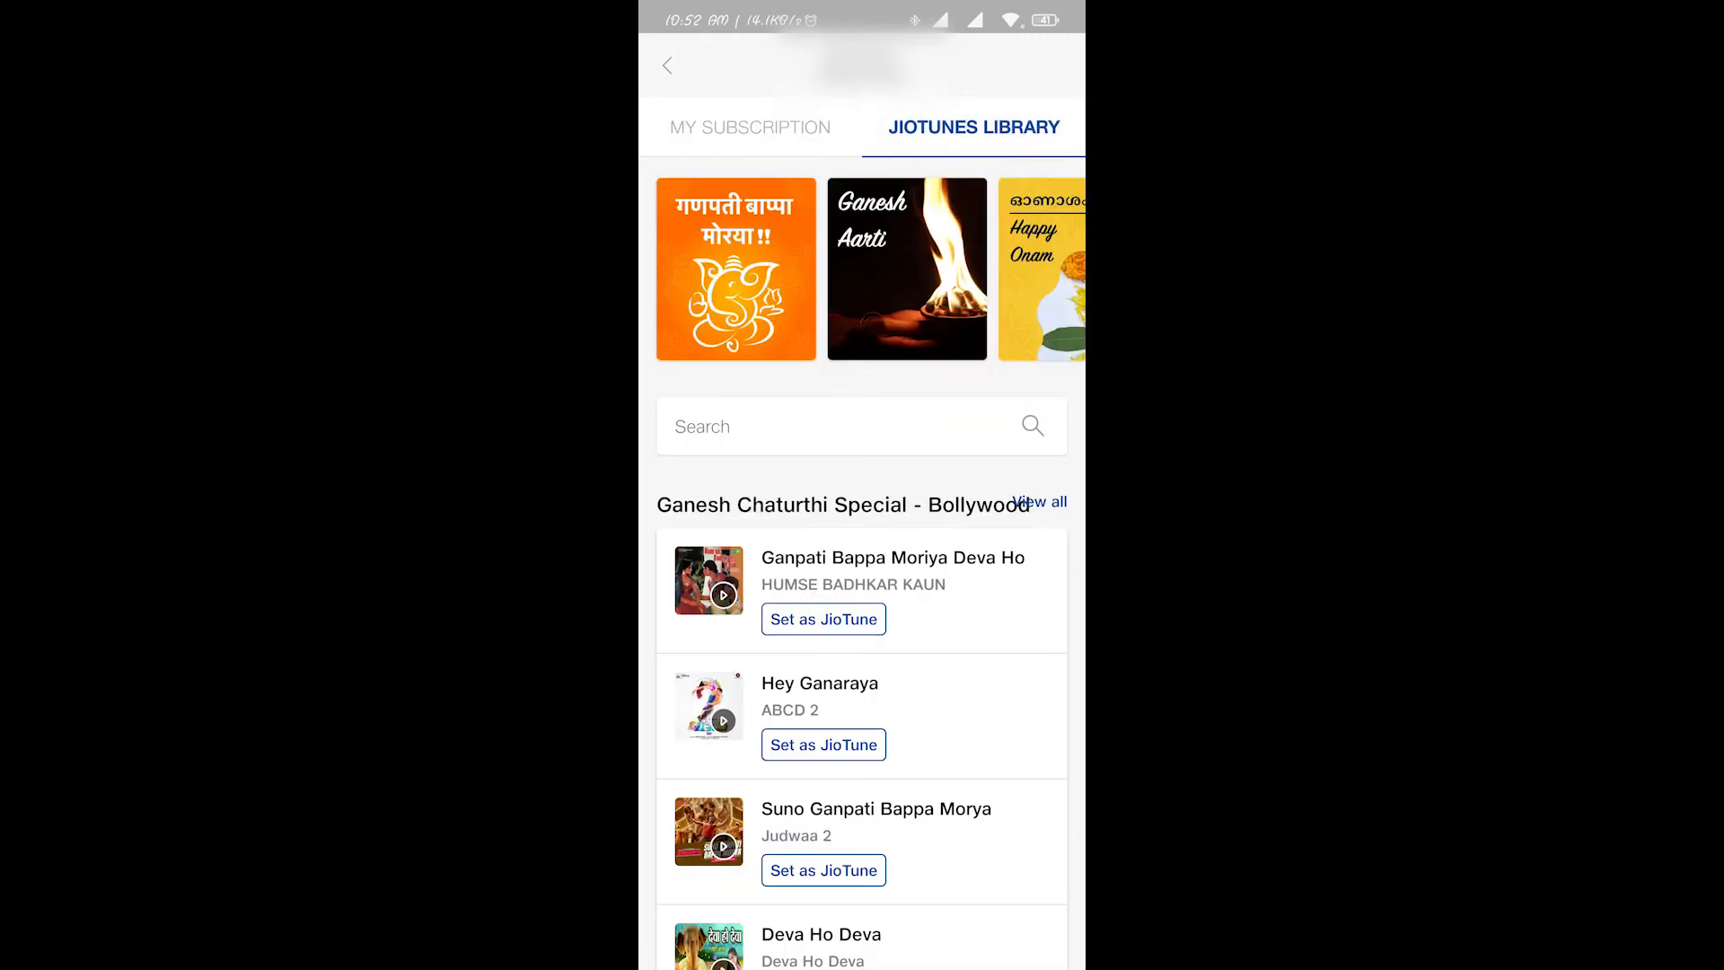
{"action": "left_click", "coordinate": [858, 428]}
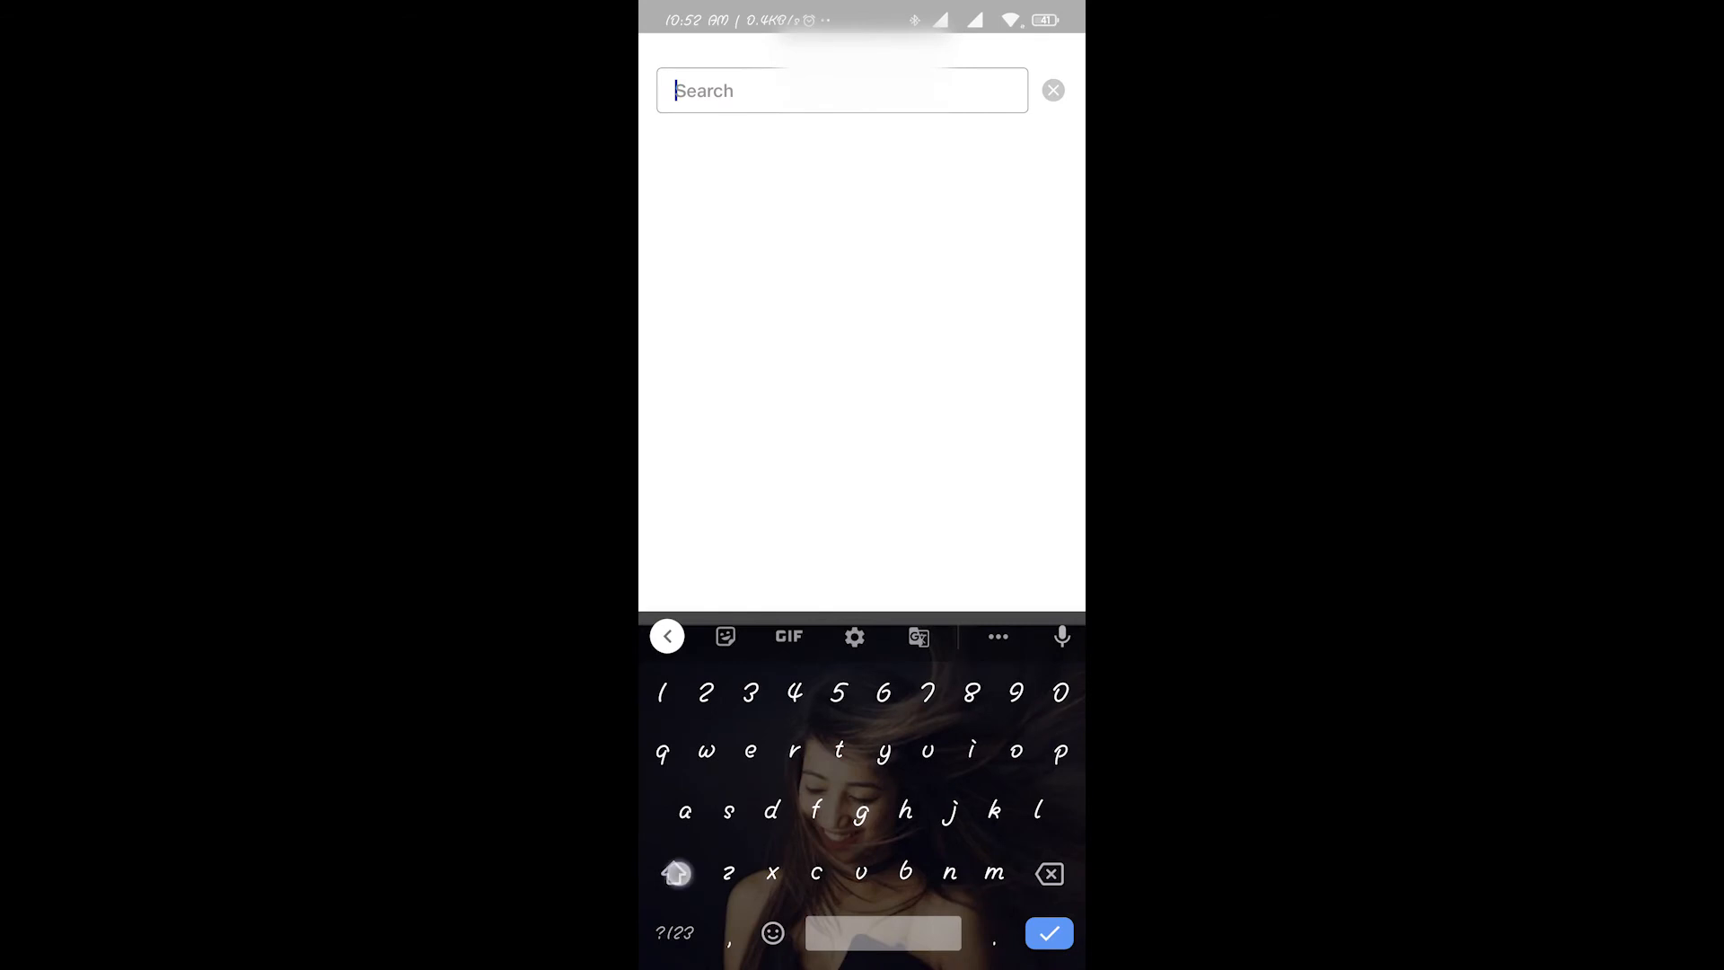
- Search the library for 'Gadar', listing Gadar Ek Prem Katha songs like Hum Juda Ho Gaye
{"action": "type", "text": "Gadar"}
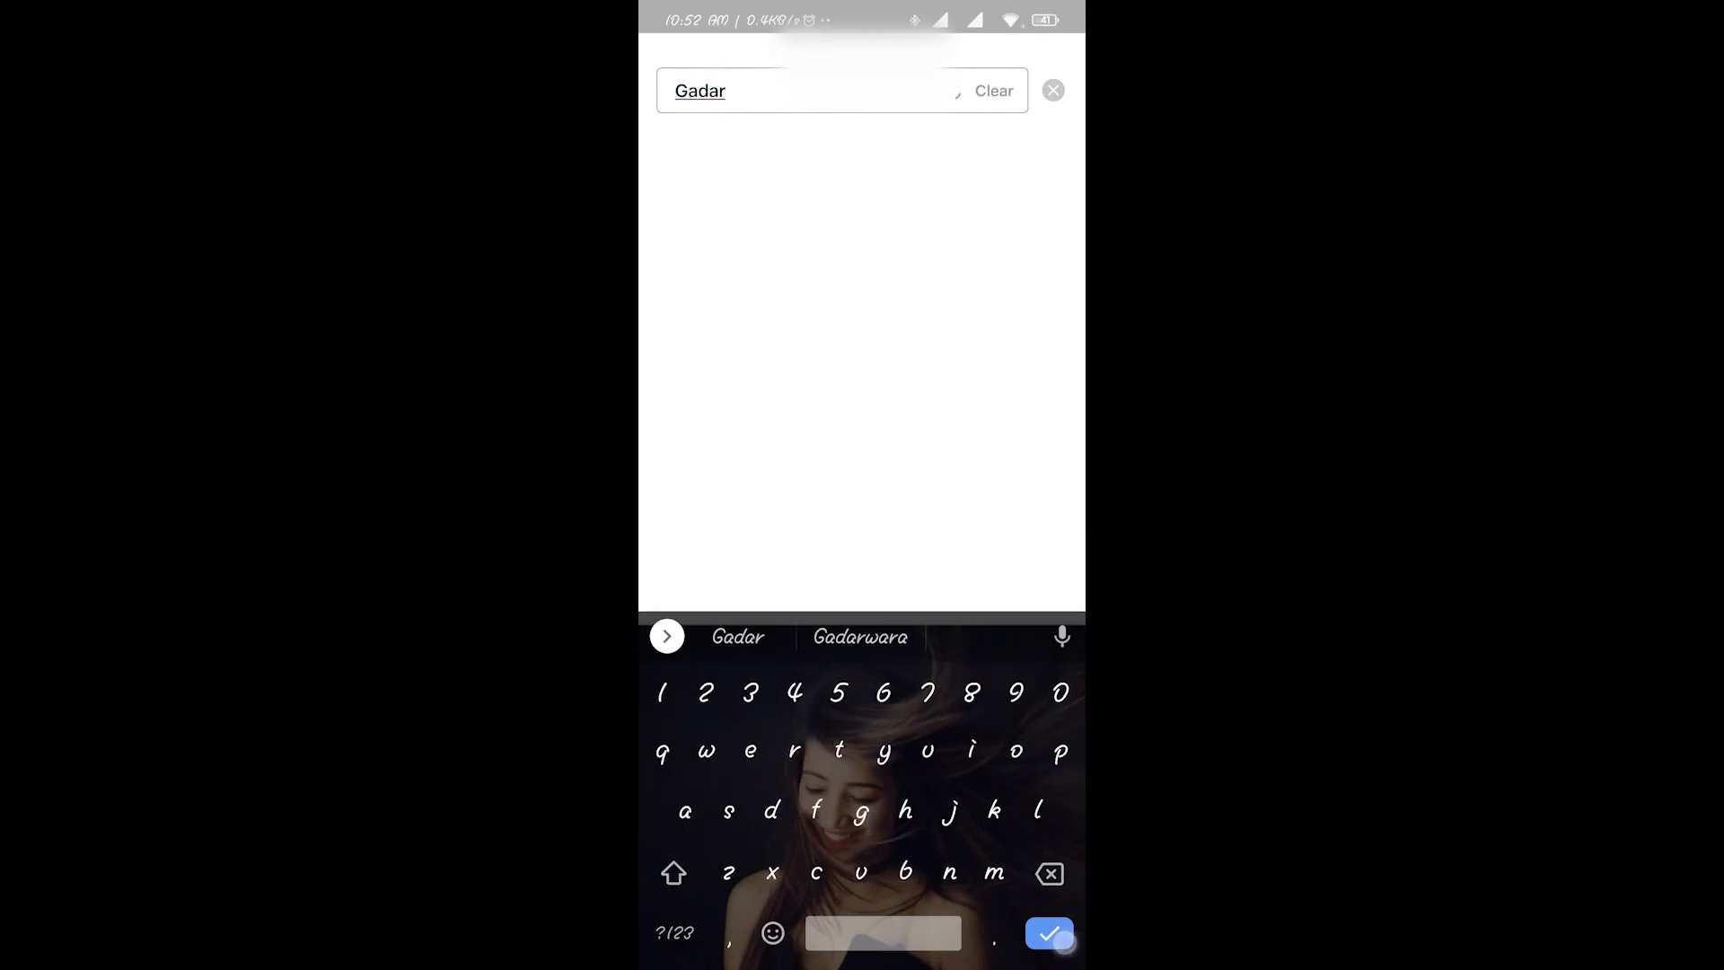
{"action": "left_click", "coordinate": [1045, 933]}
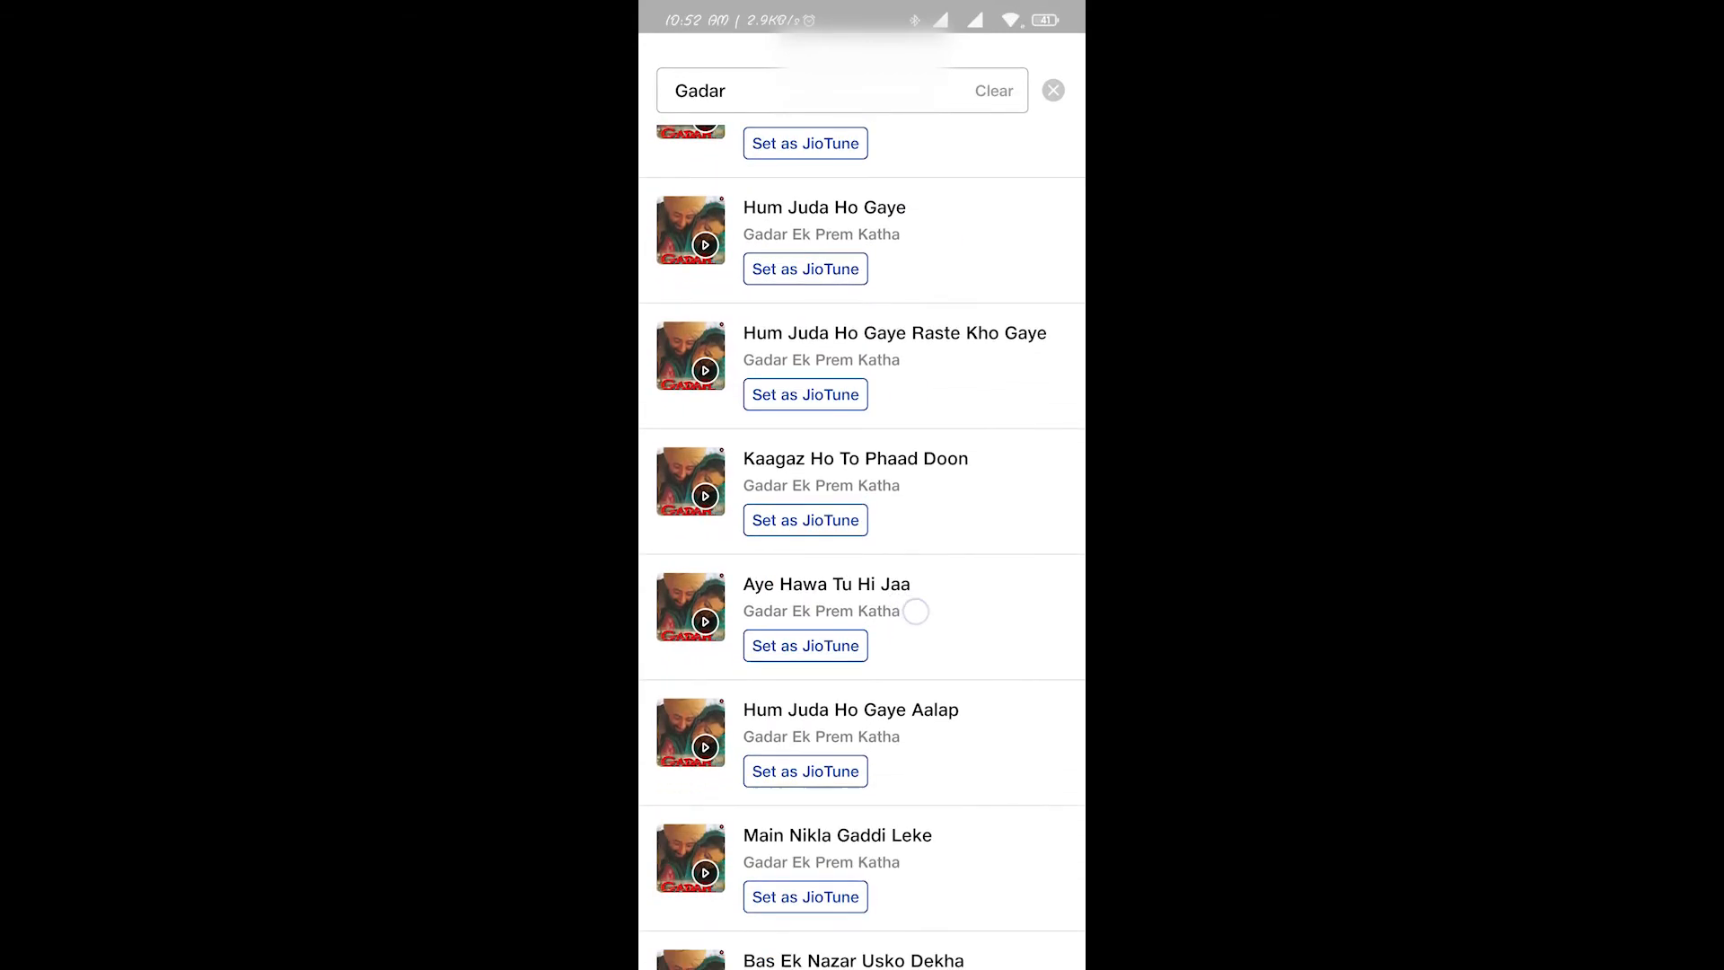
- Preview Bas Ek Nazar Usko Dekha in the Gadar results and set it as JioTune
{"action": "scroll", "scroll_direction": "down", "scroll_amount": 3}
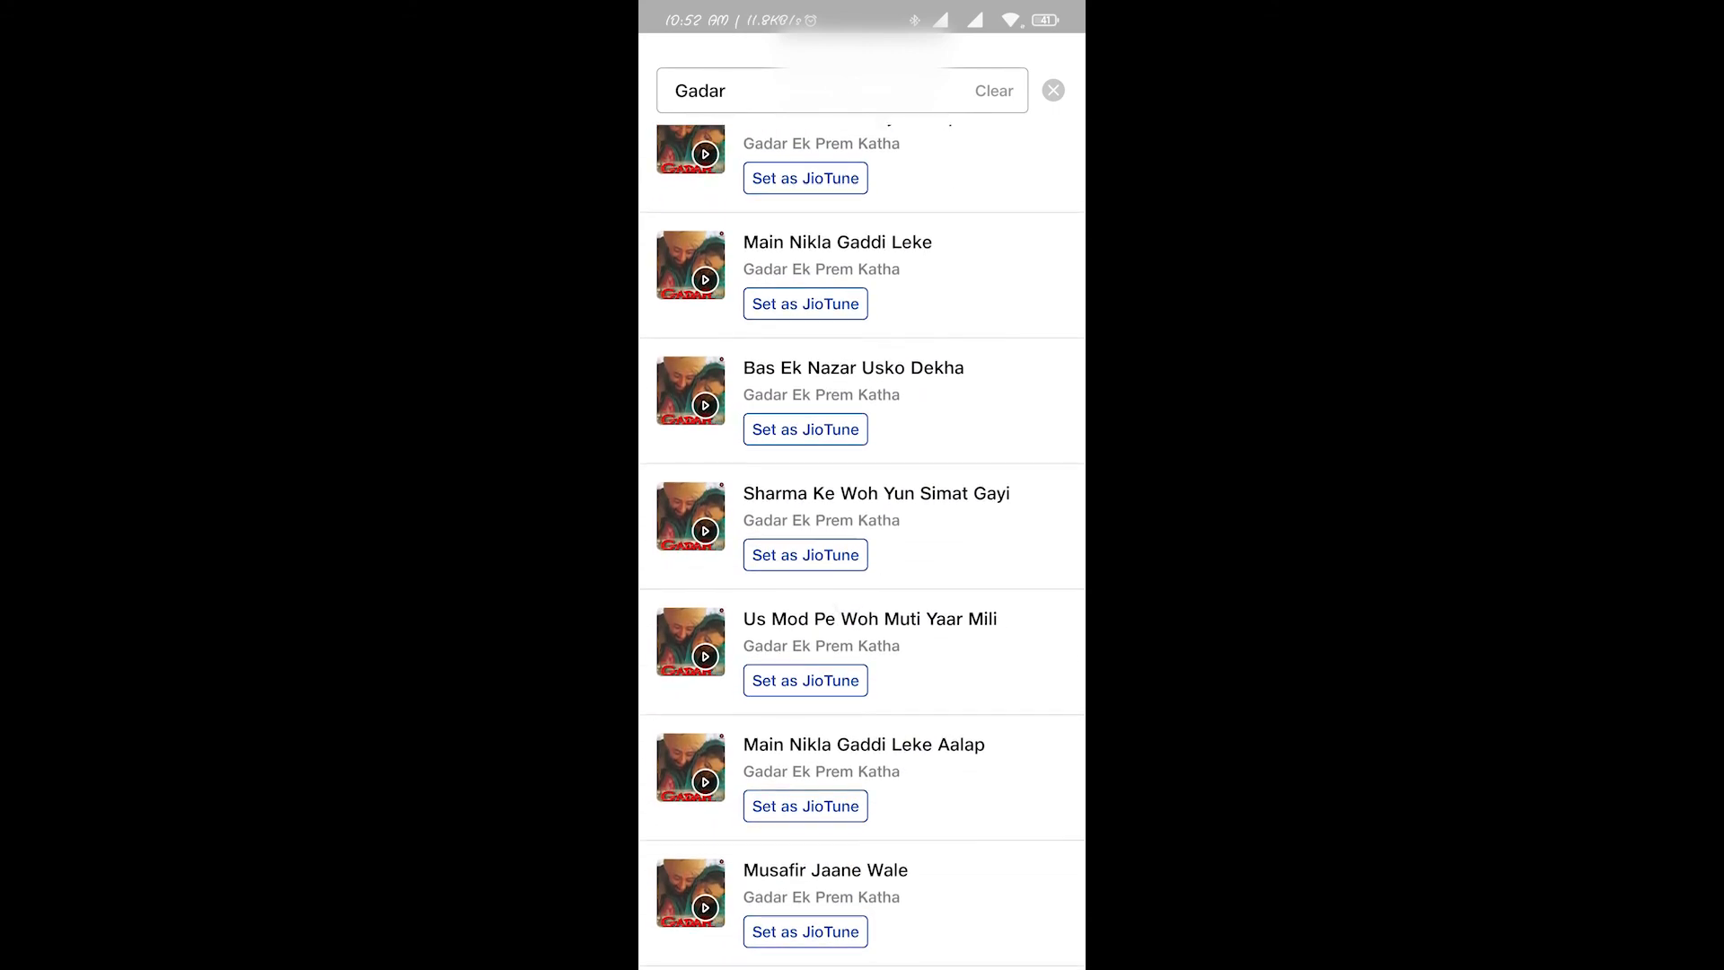
{"action": "left_click", "coordinate": [704, 403]}
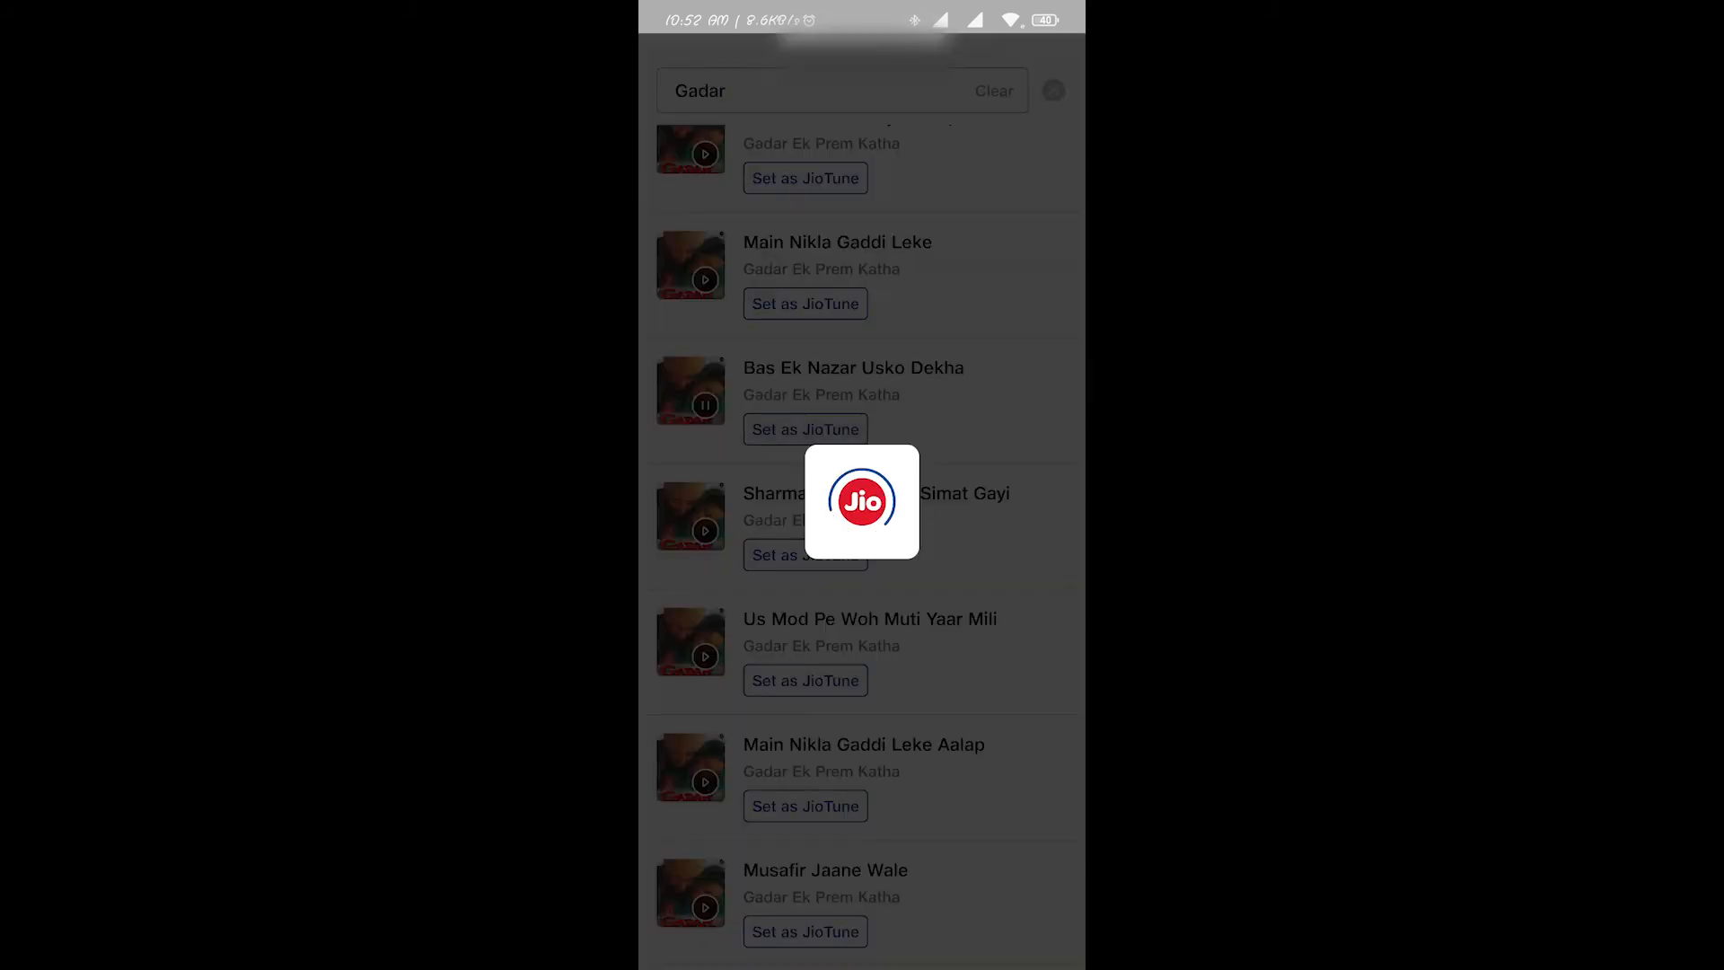
{"action": "left_click", "coordinate": [804, 429]}
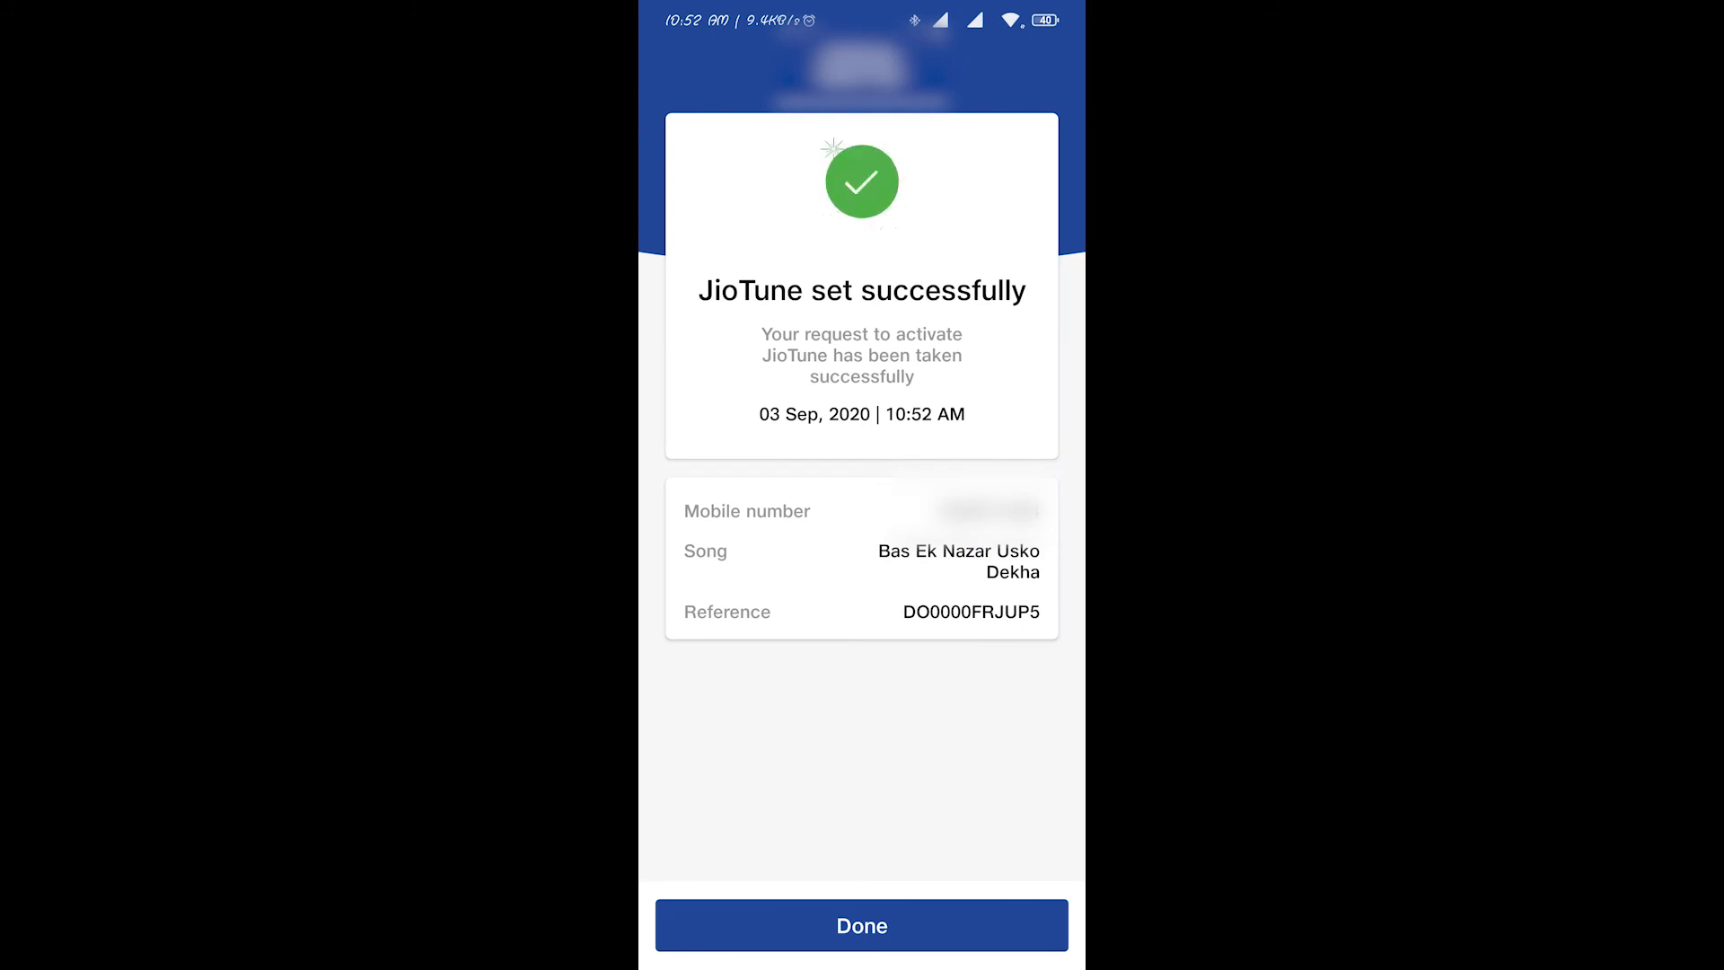